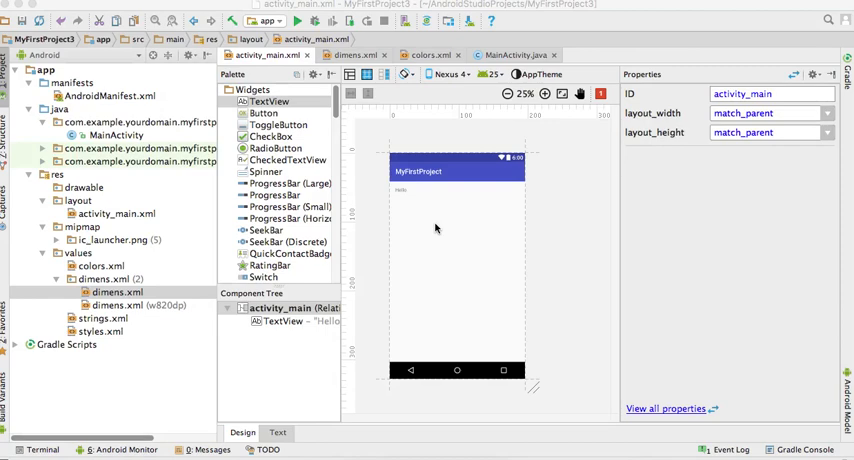
mouse_move(663, 140)
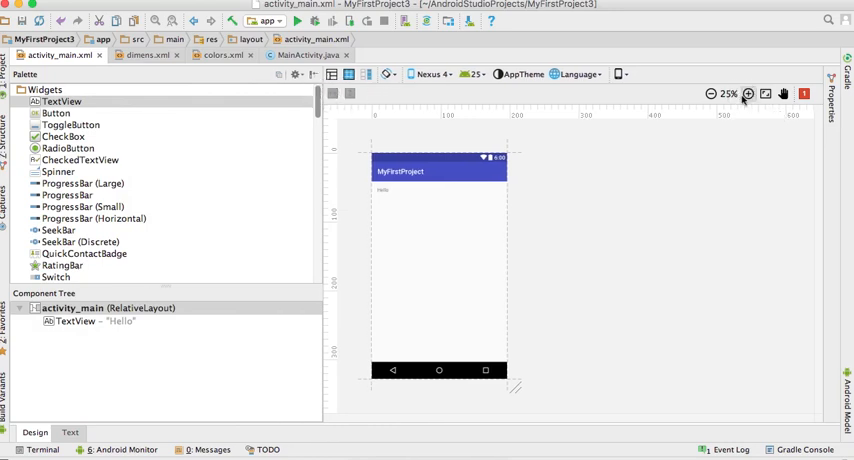
Zoom the layout preview in from 25% to 50%.
click(747, 94)
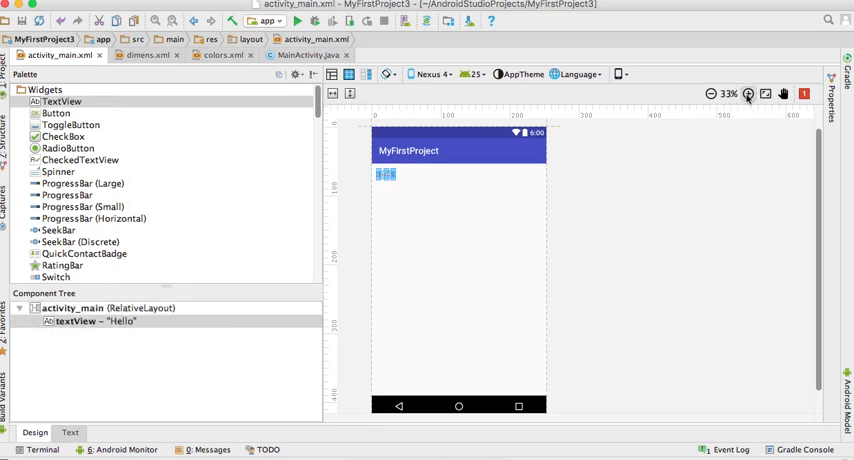
click(747, 93)
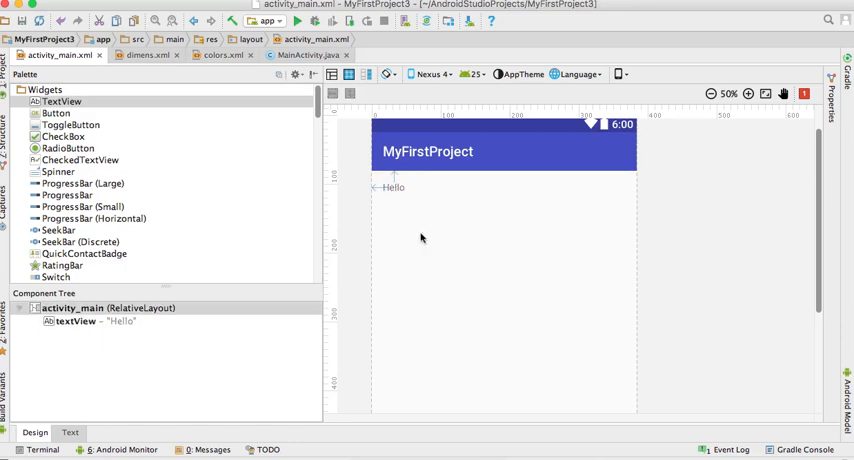
mouse_move(448, 255)
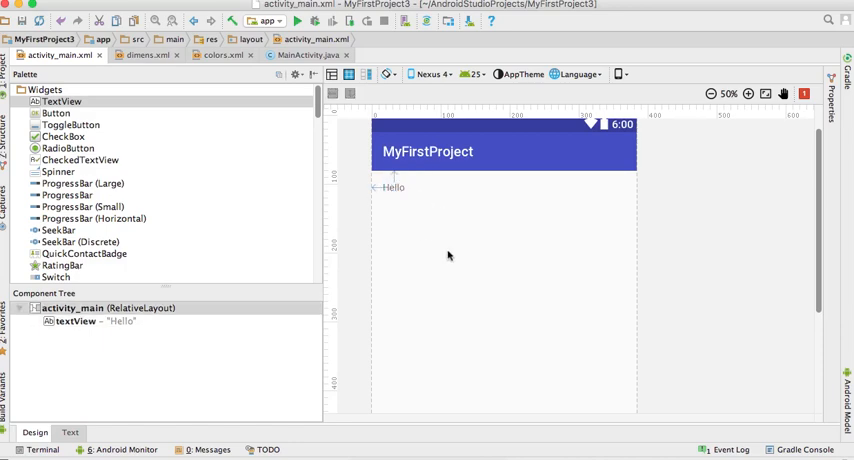
mouse_move(419, 180)
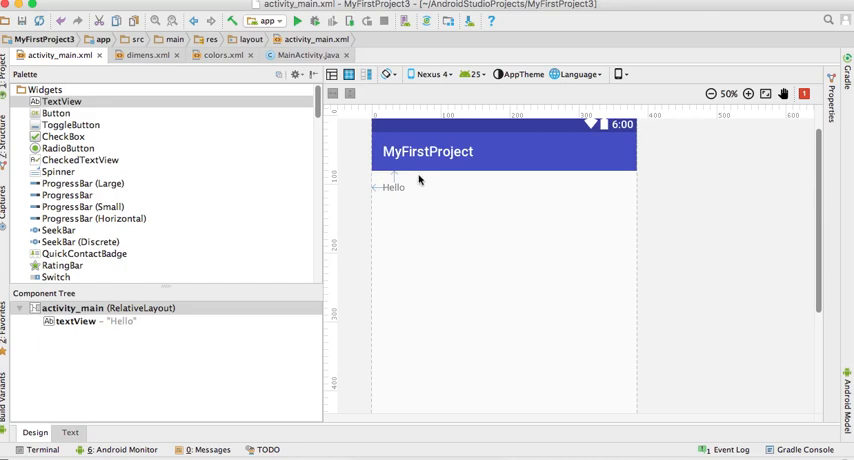
mouse_move(392, 240)
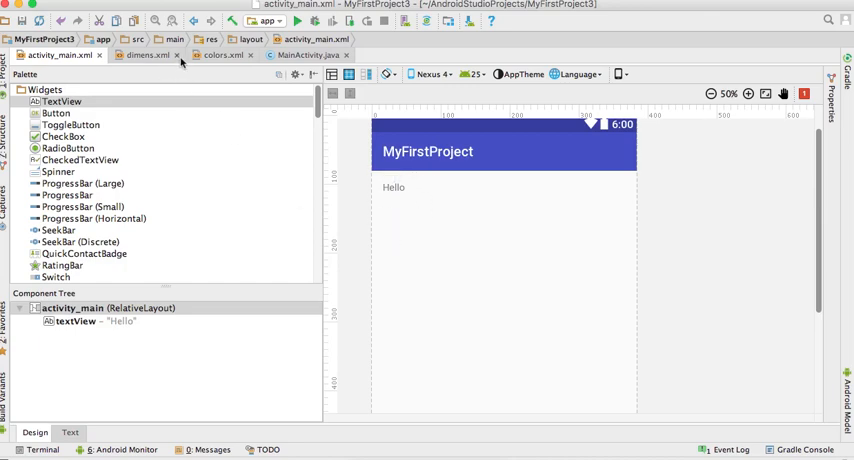
Close dimens.xml and drop a Button from the Palette onto the layout.
click(177, 55)
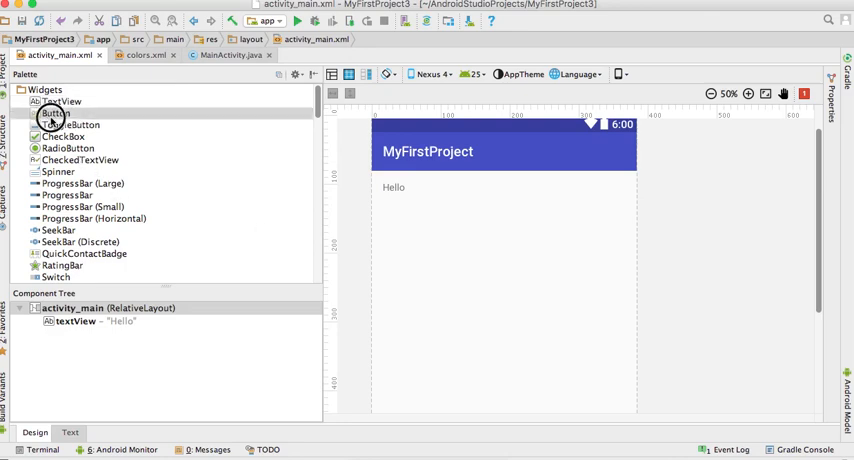
drag(53, 113, 489, 289)
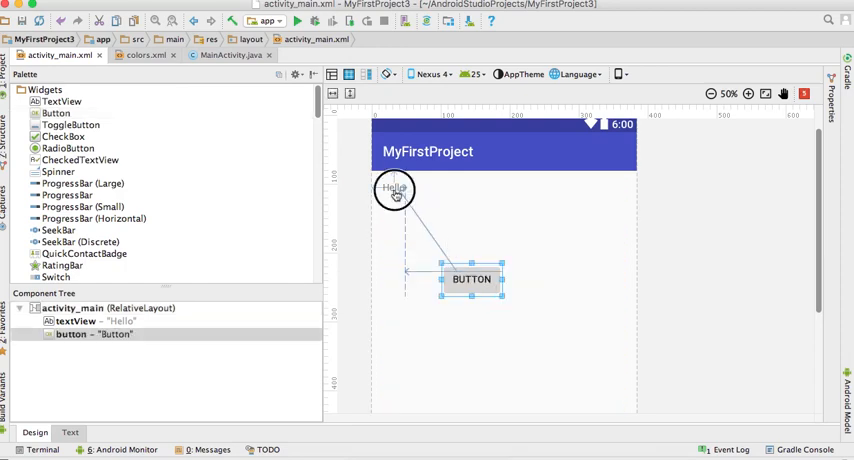
click(394, 188)
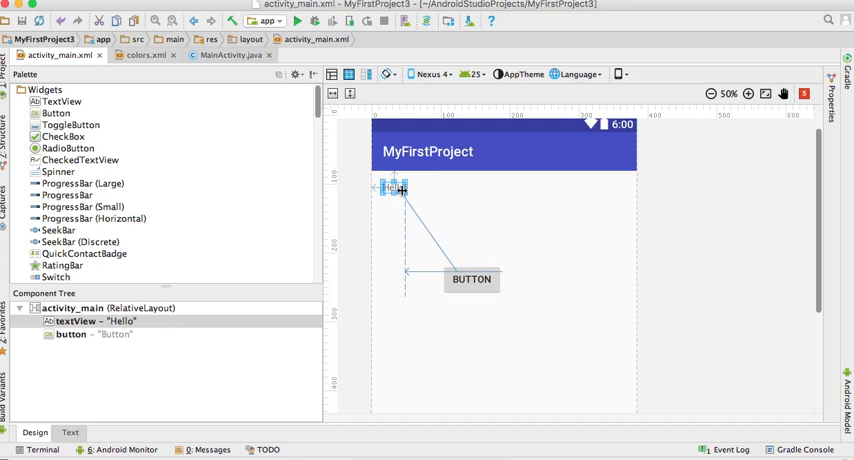
click(402, 187)
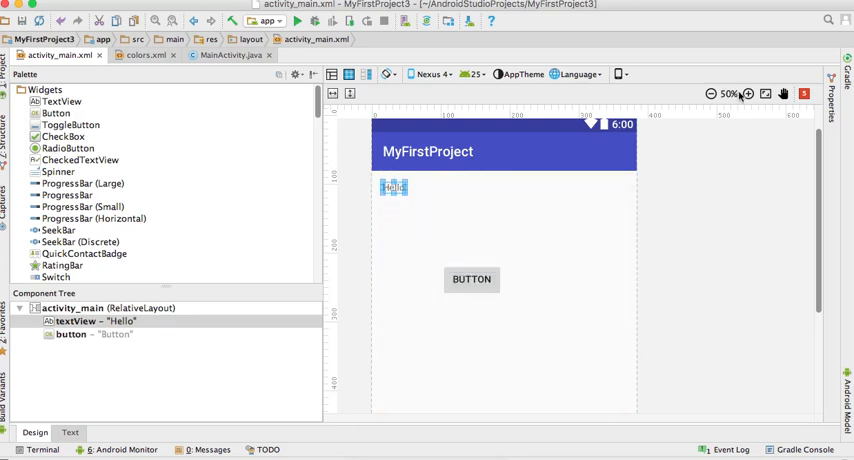
Centre the Hello text near the top and the Button beneath it horizontally.
click(746, 94)
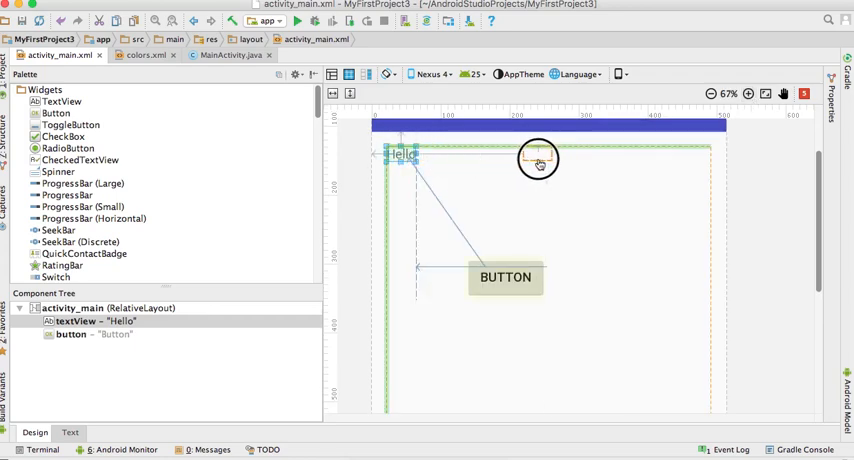
drag(400, 153, 548, 154)
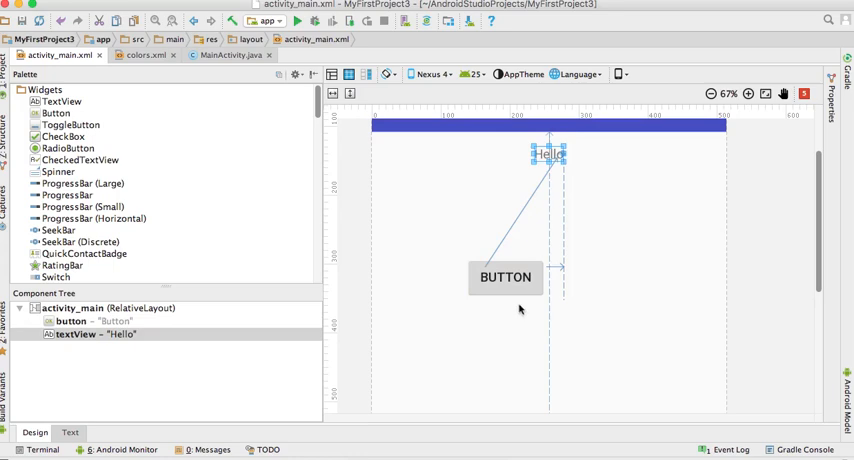
click(505, 277)
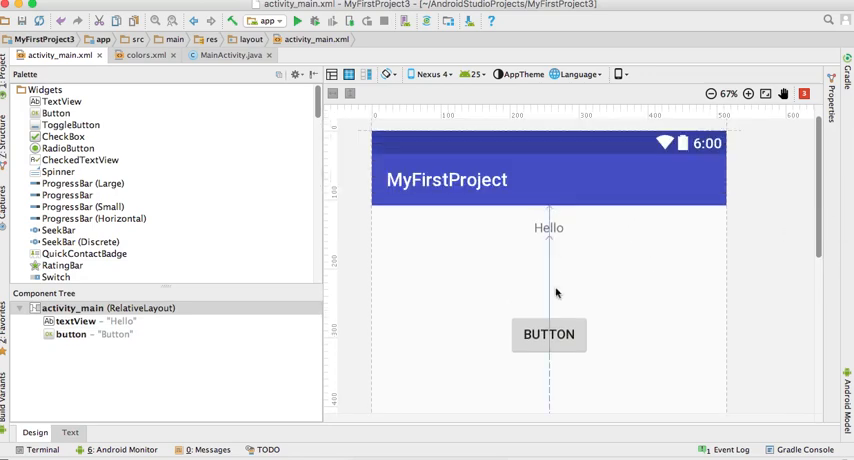
Set the Hello TextView's textSize to 24sp via the full properties list.
click(549, 227)
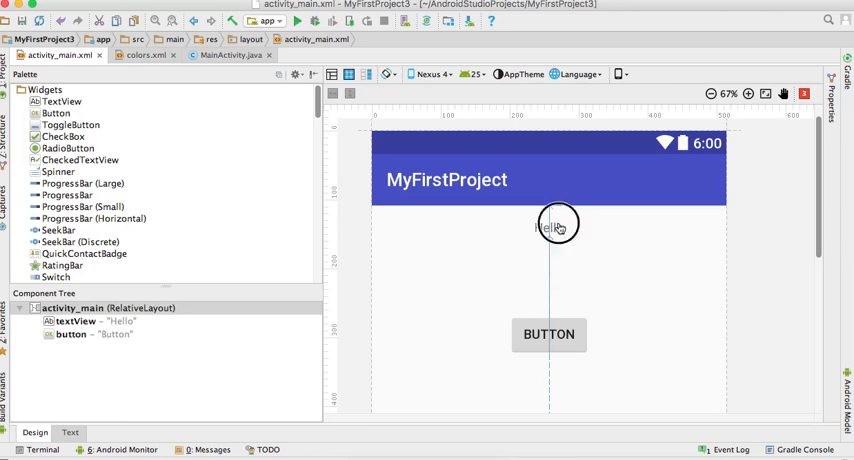
click(549, 224)
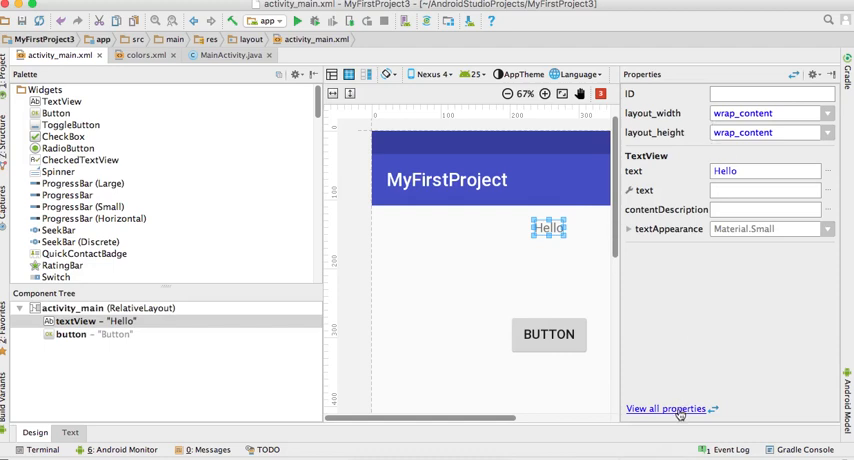
click(667, 409)
text(si)
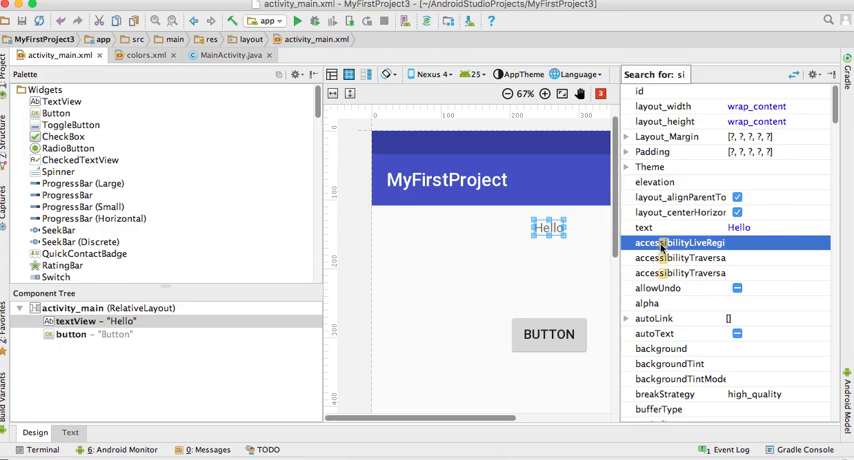
scroll(down, 3)
text(textSize)
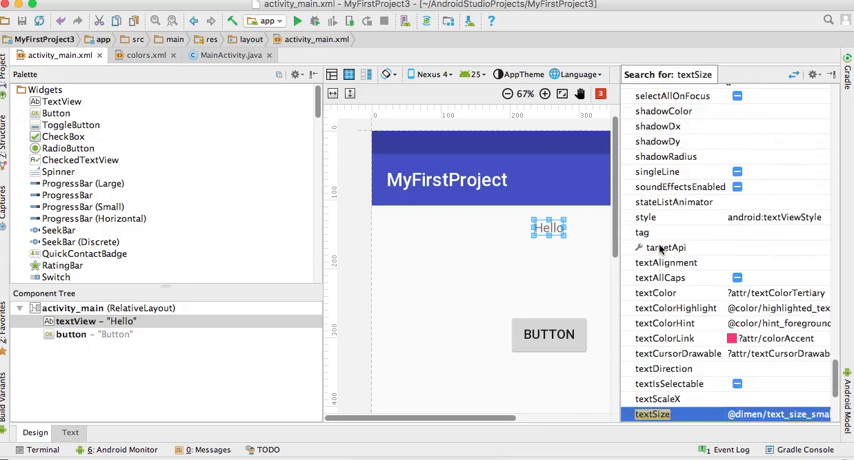
mouse_move(726, 365)
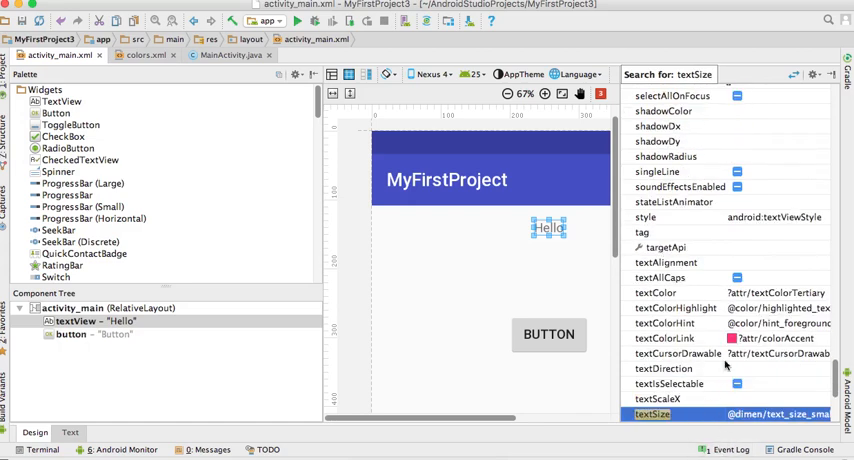
scroll(down, 3)
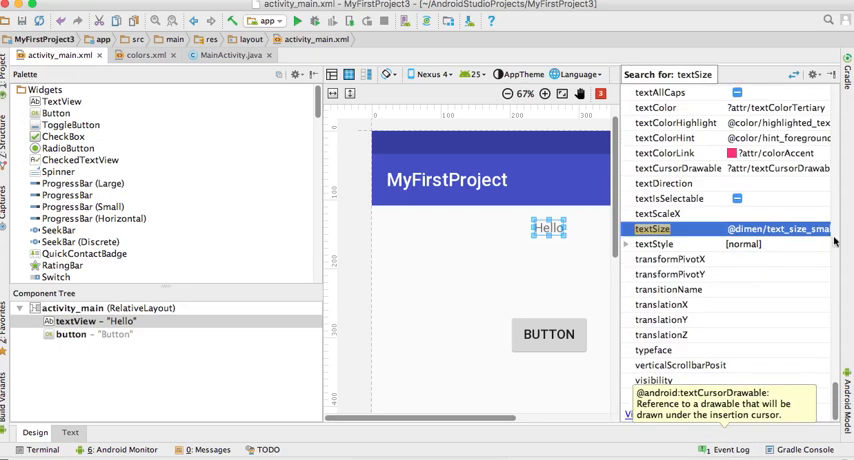
click(796, 229)
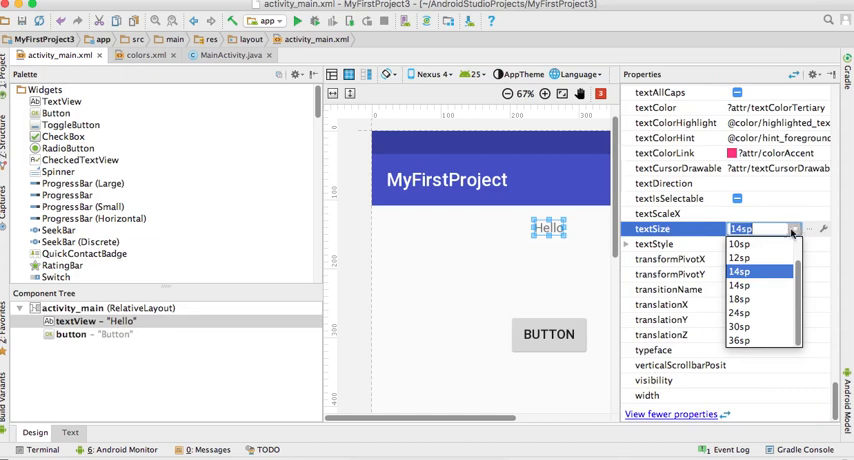
click(740, 313)
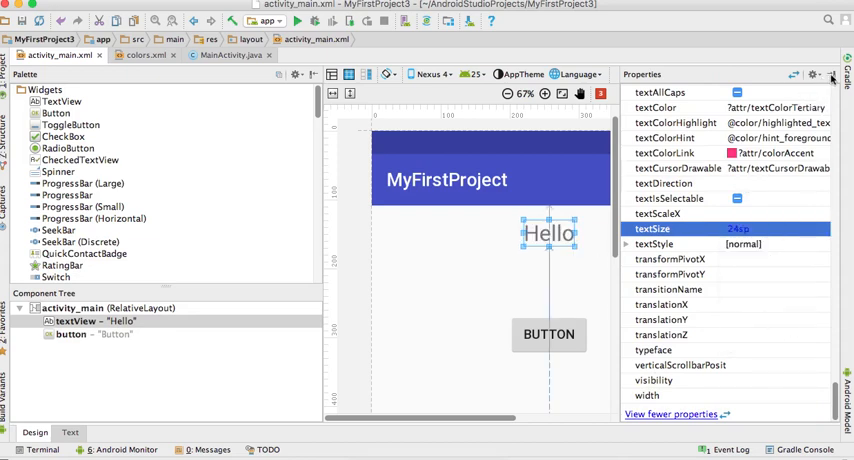
click(833, 75)
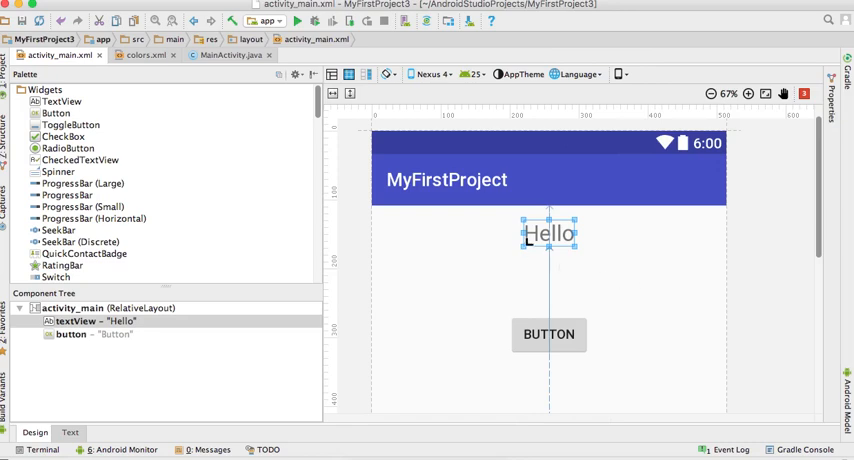
mouse_move(604, 252)
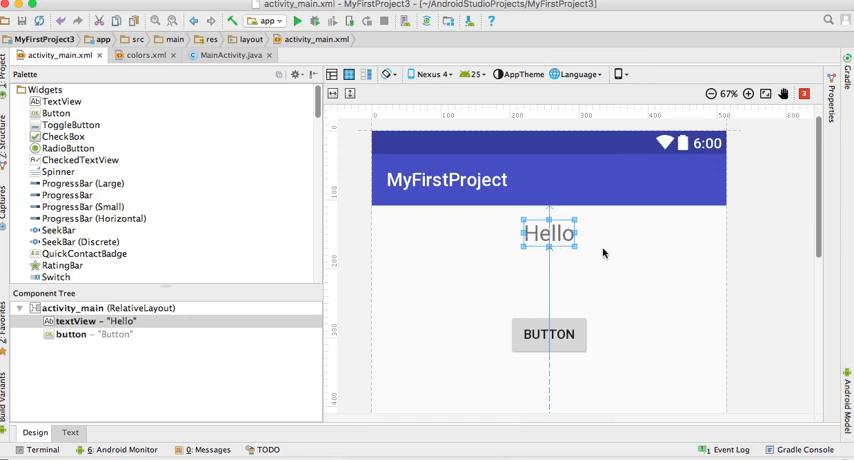
Close colors.xml and set the button's text to 'Click Me'.
click(177, 55)
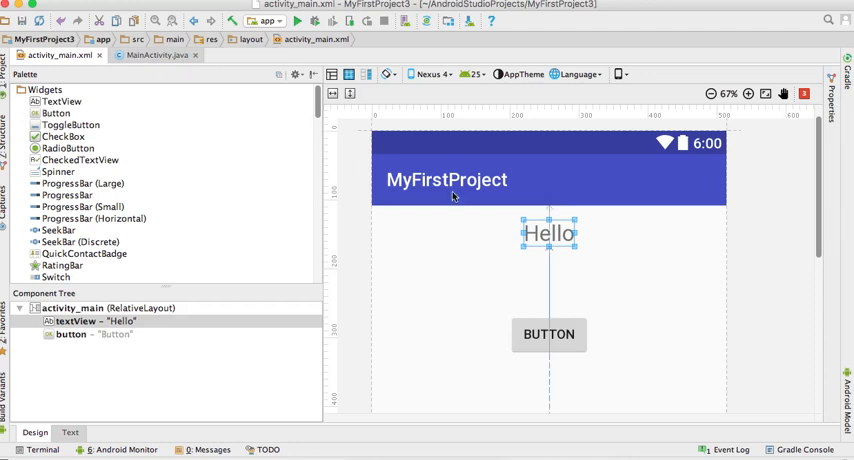
click(548, 334)
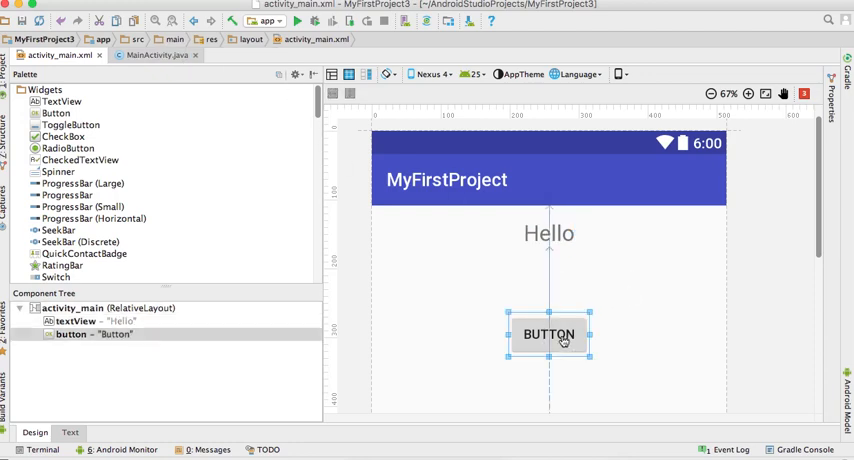
mouse_move(578, 337)
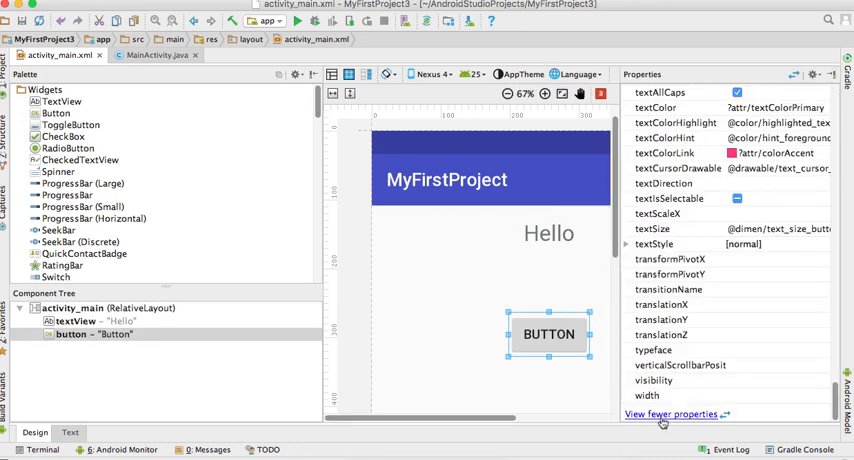
click(670, 414)
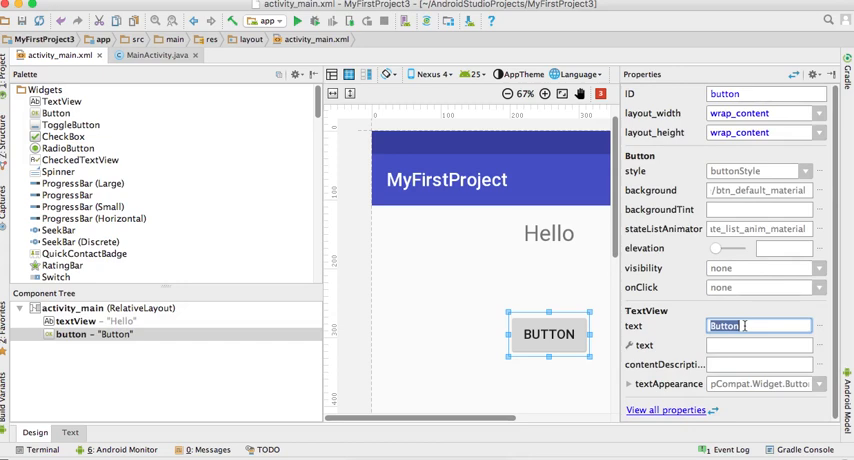
text(Clc)
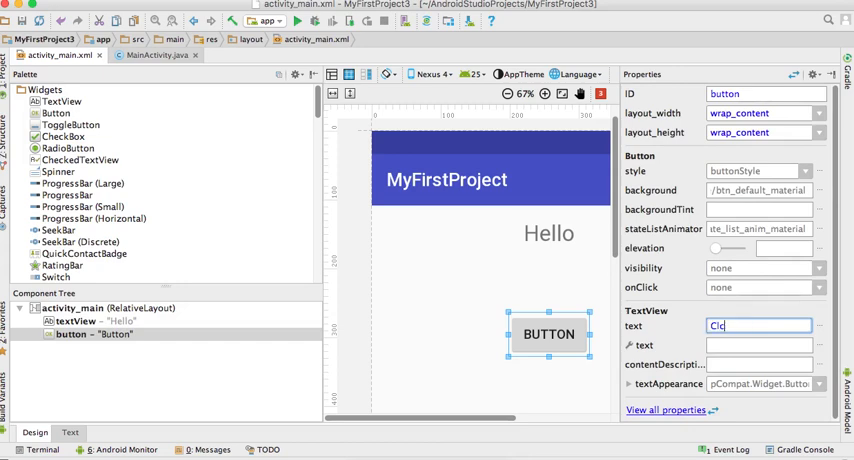
text(Click Me)
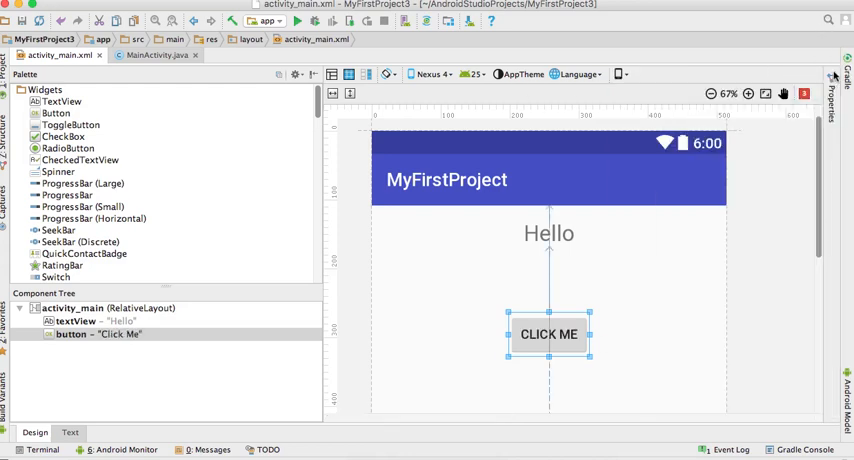
click(548, 233)
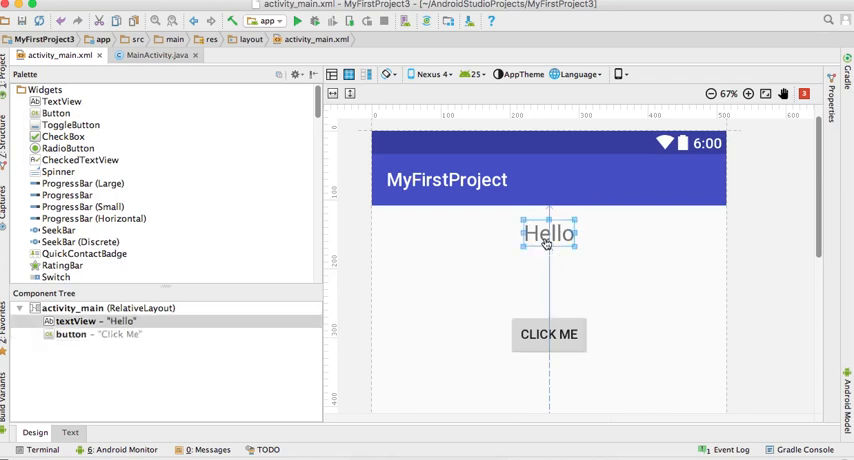
mouse_move(590, 288)
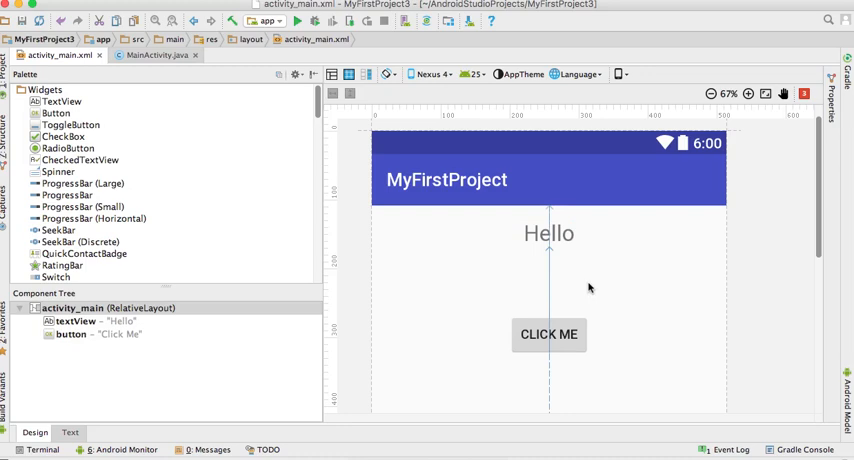
mouse_move(645, 234)
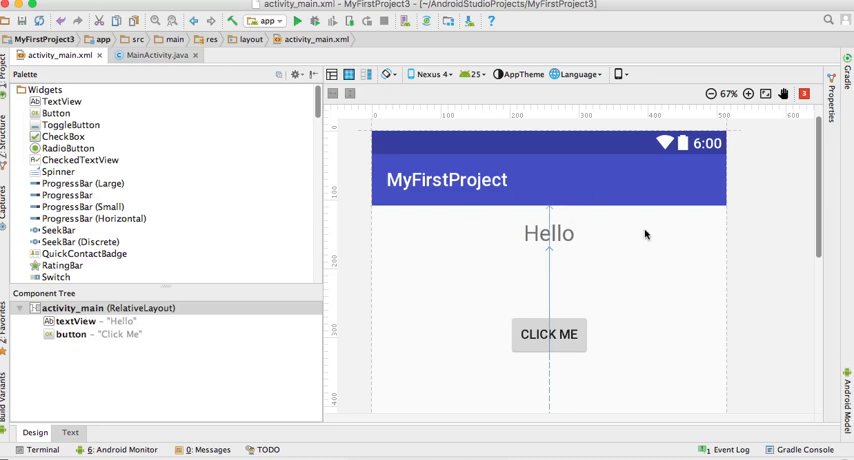
mouse_move(485, 318)
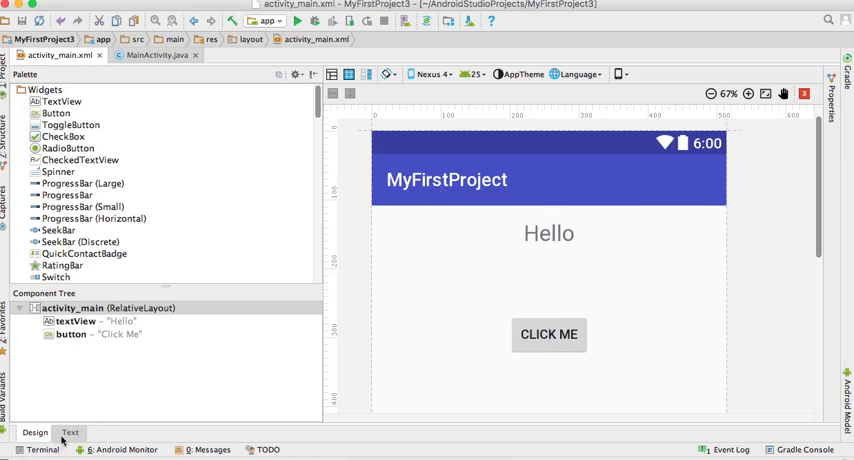
View the layout XML, preview a LinearLayout root, then return to the XML to keep RelativeLayout.
click(69, 432)
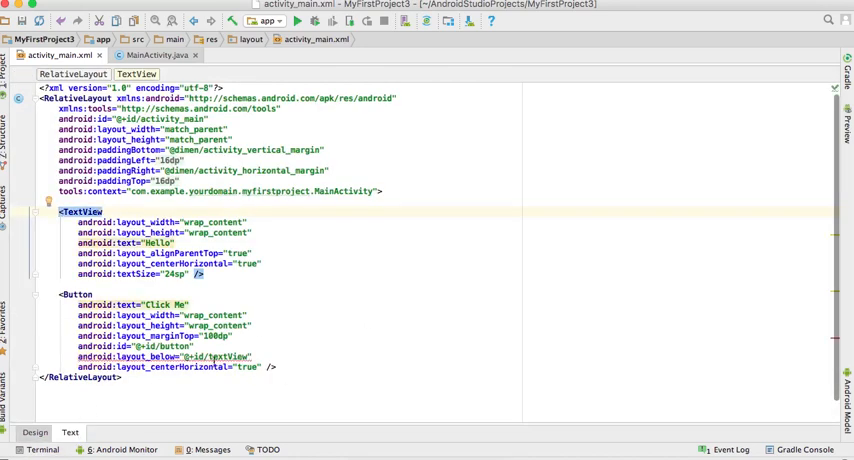
mouse_move(232, 357)
text(Linear)
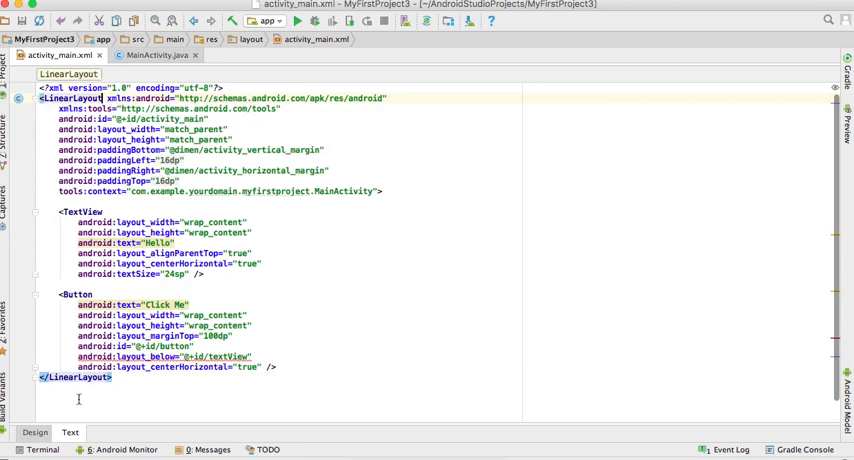
click(34, 432)
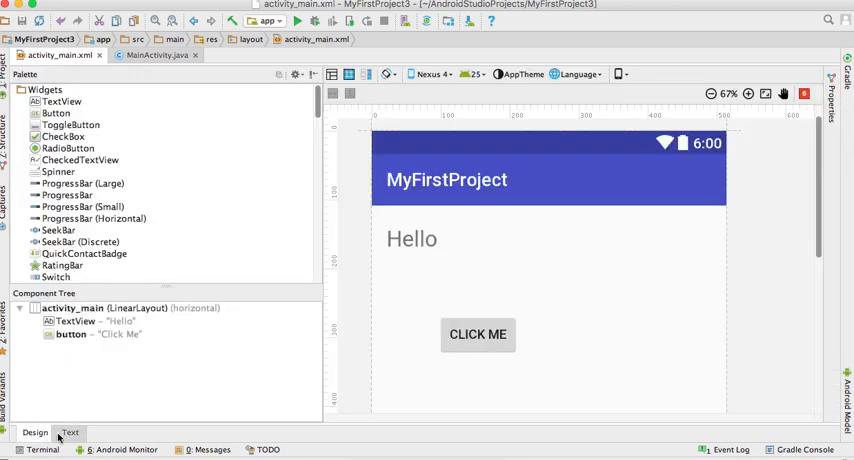
click(70, 432)
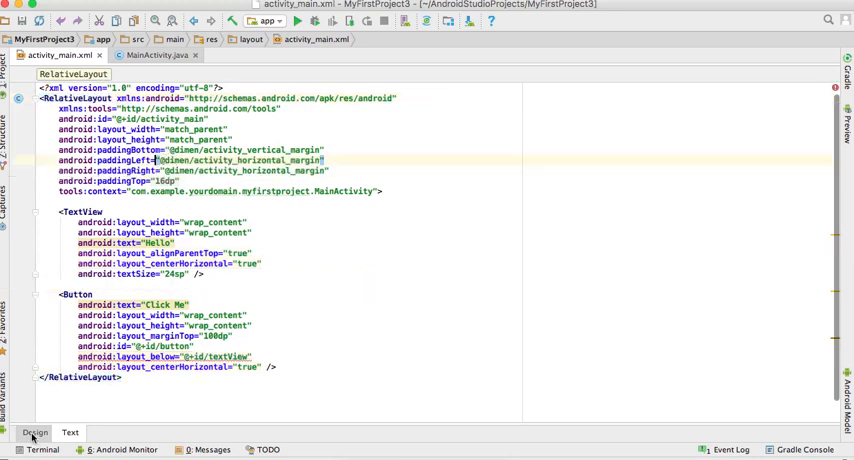
Check the Design preview, then switch to MainActivity.java.
click(35, 432)
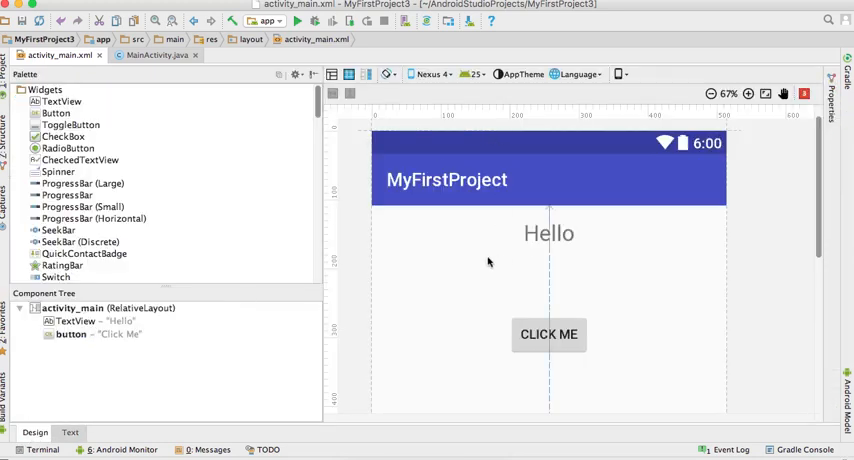
mouse_move(495, 282)
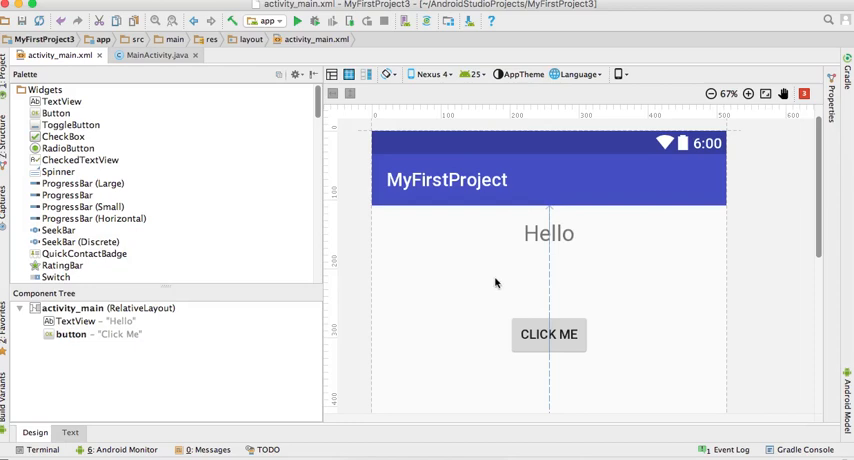
mouse_move(491, 274)
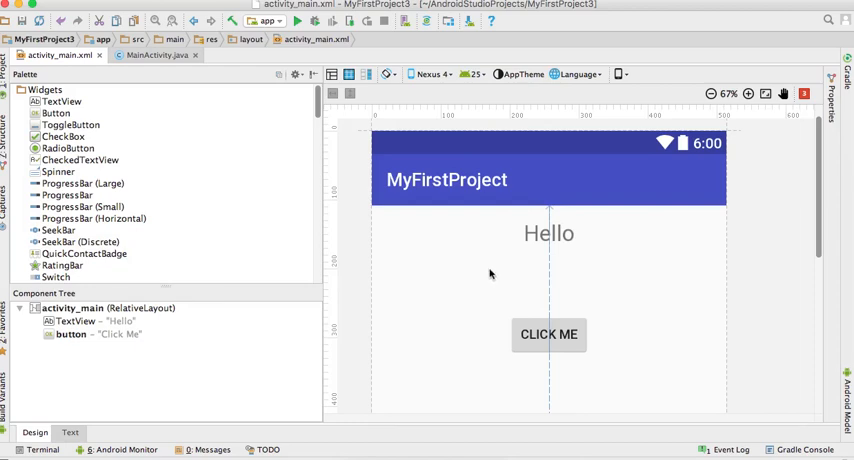
mouse_move(614, 345)
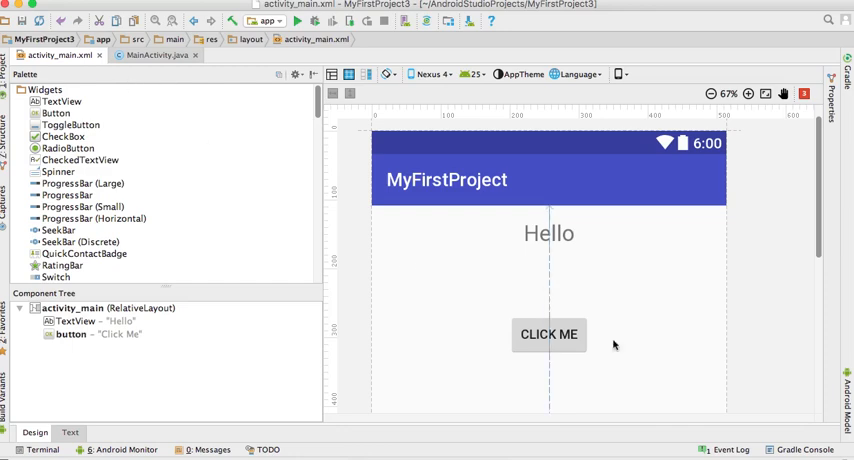
mouse_move(547, 343)
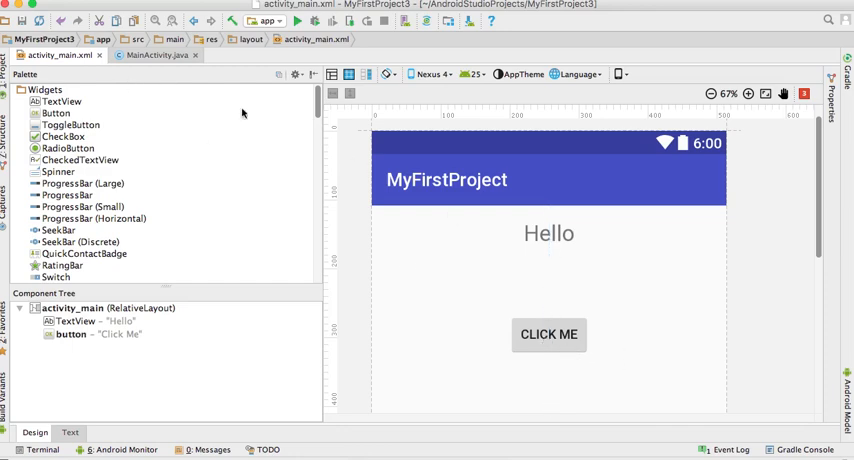
click(155, 55)
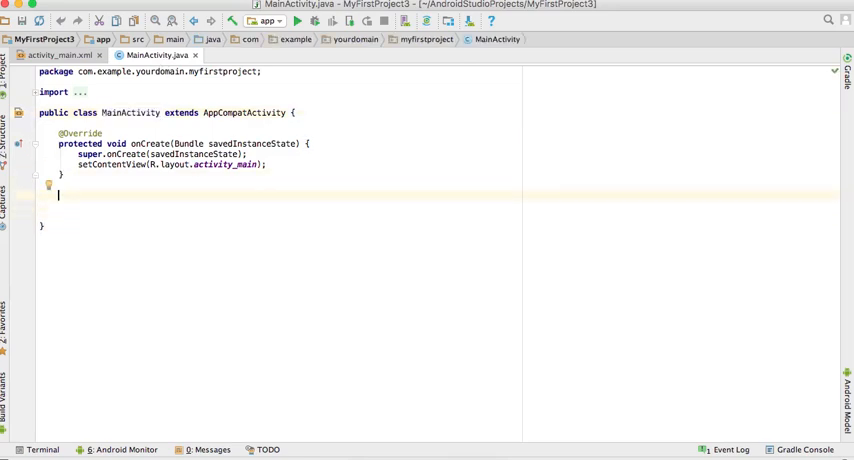
Write an empty 'public void myListener(View view)' method in MainActivity, then return to the layout.
text(p)
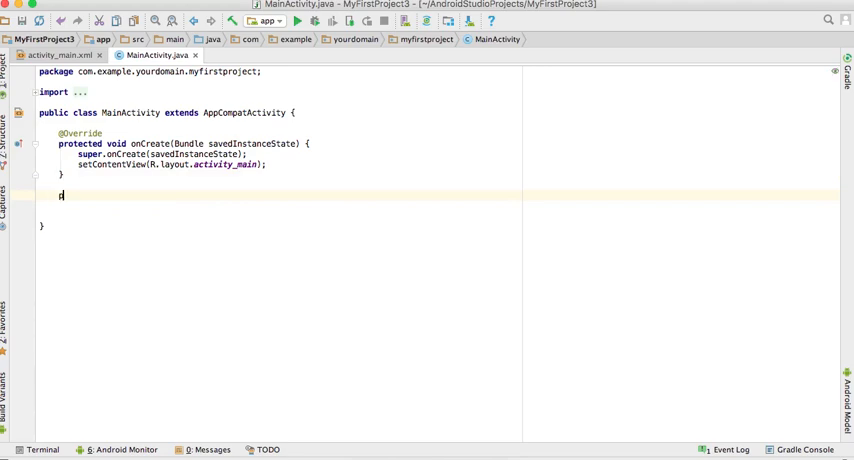
text(ublic void)
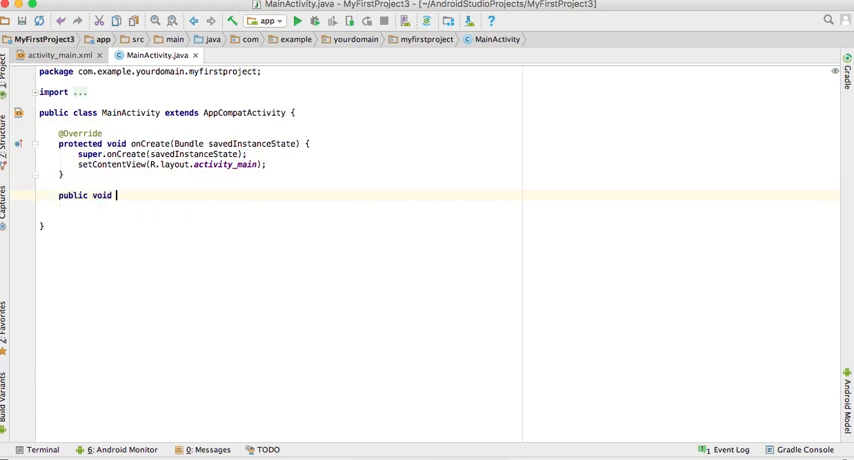
text(m)
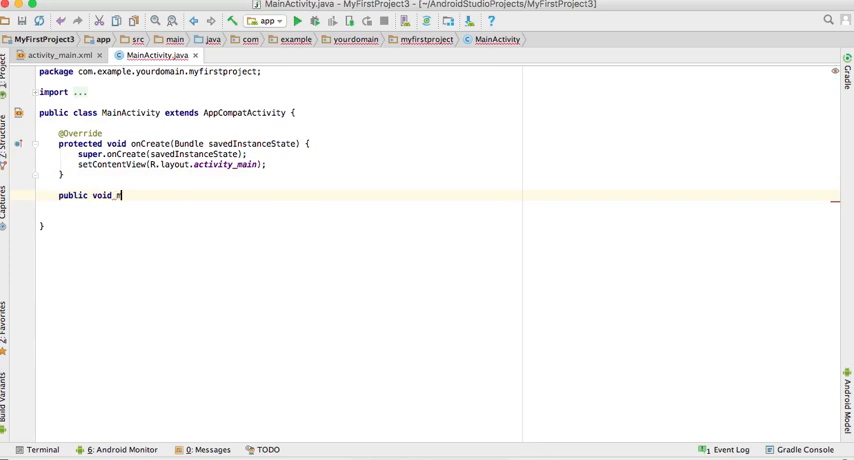
text(yList)
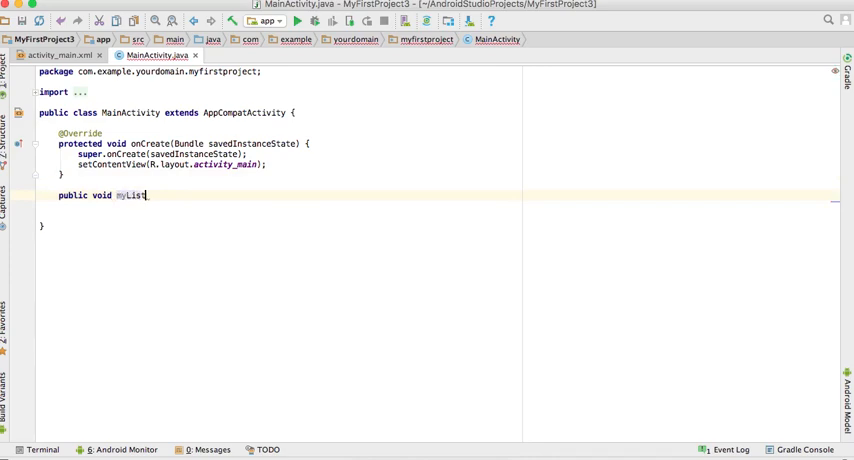
text(ener())
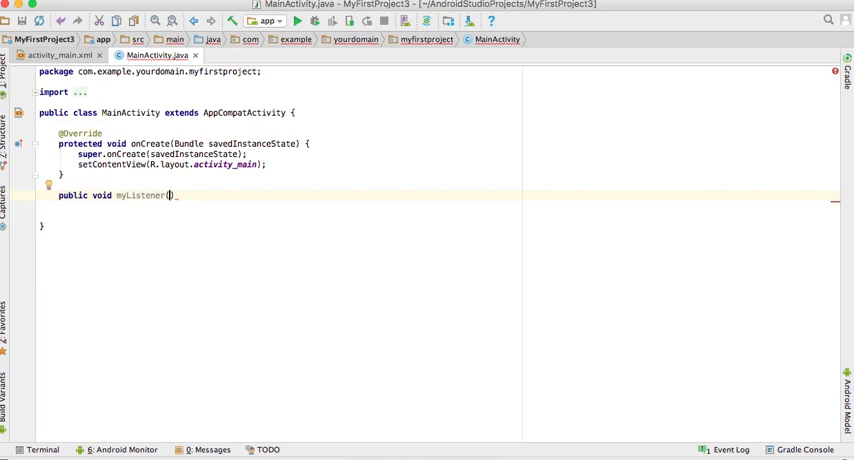
text(View view)
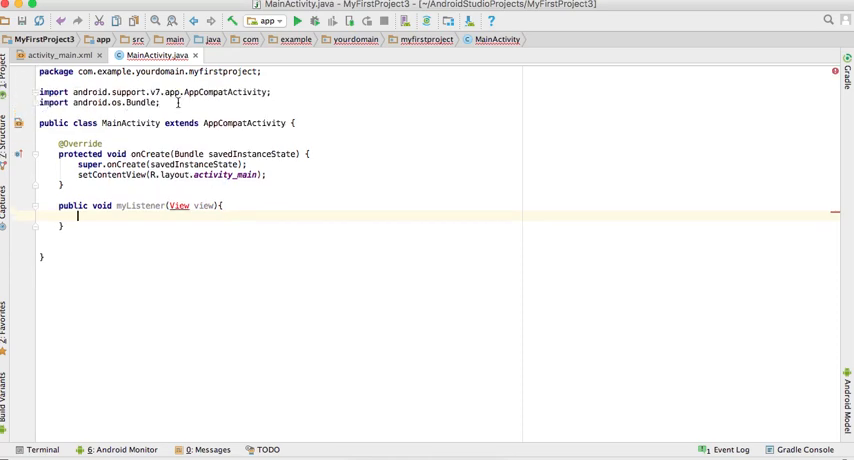
mouse_move(180, 206)
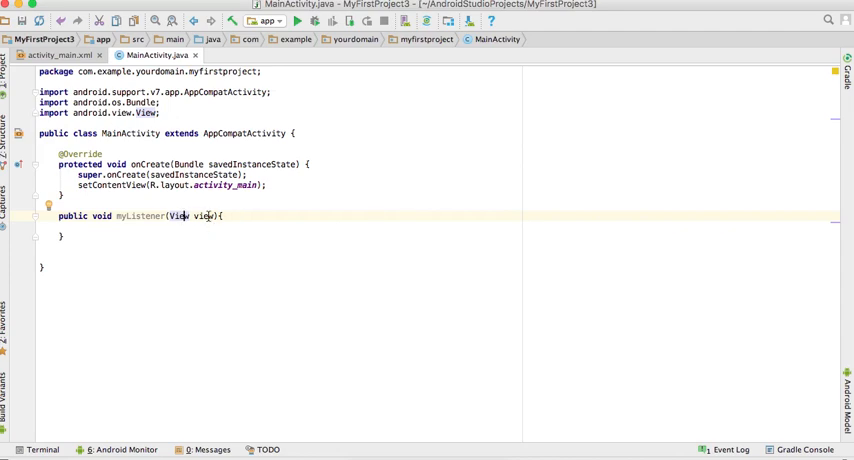
click(55, 55)
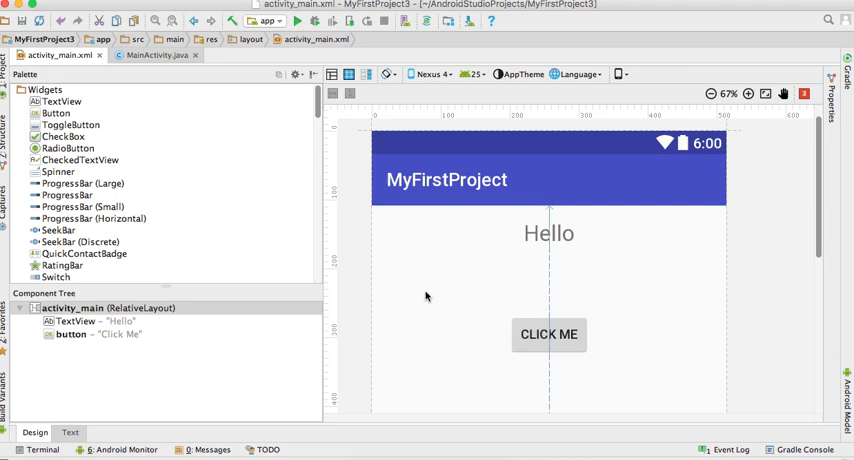
mouse_move(590, 274)
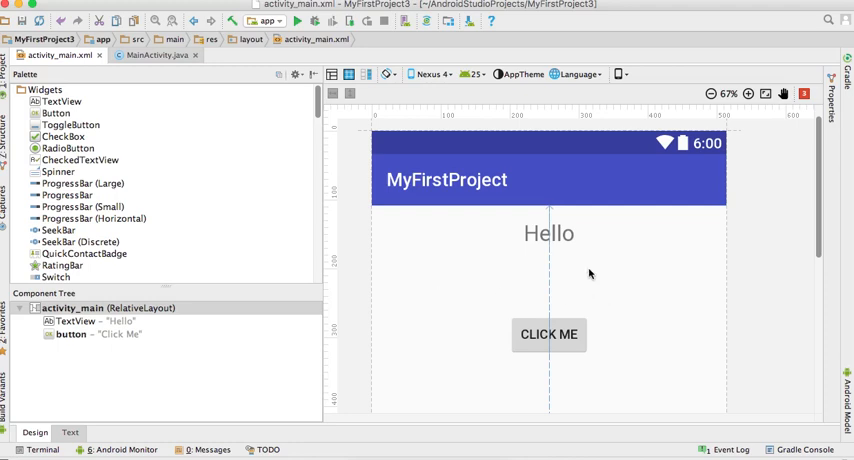
mouse_move(623, 202)
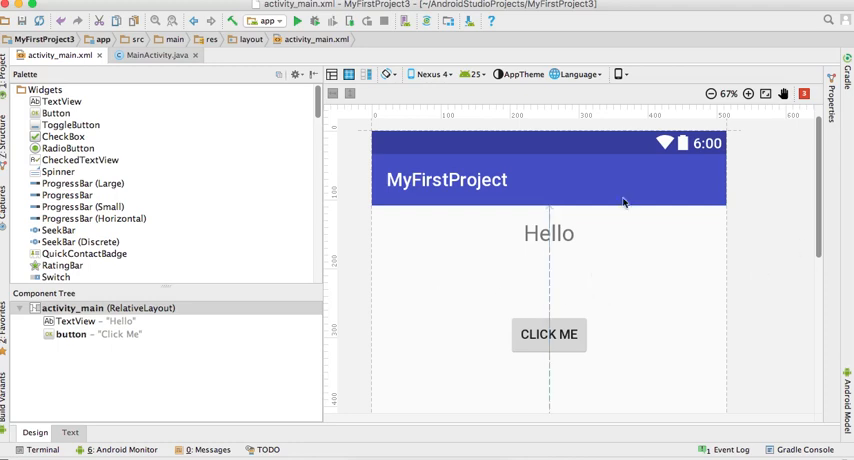
mouse_move(619, 275)
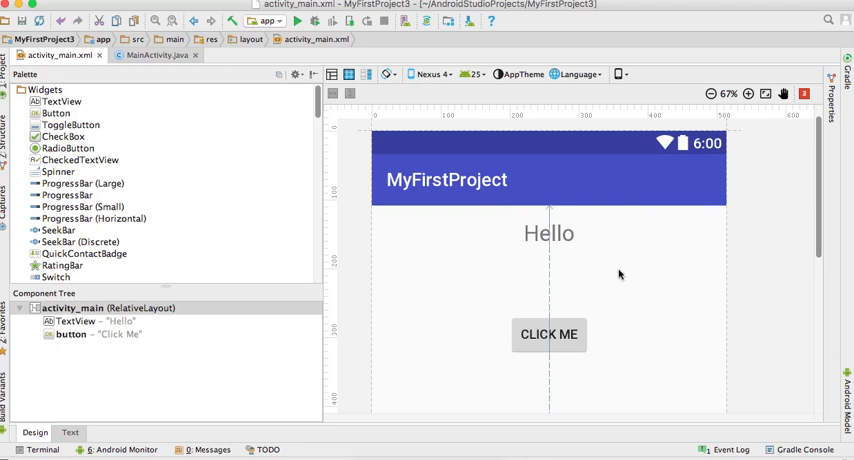
mouse_move(609, 280)
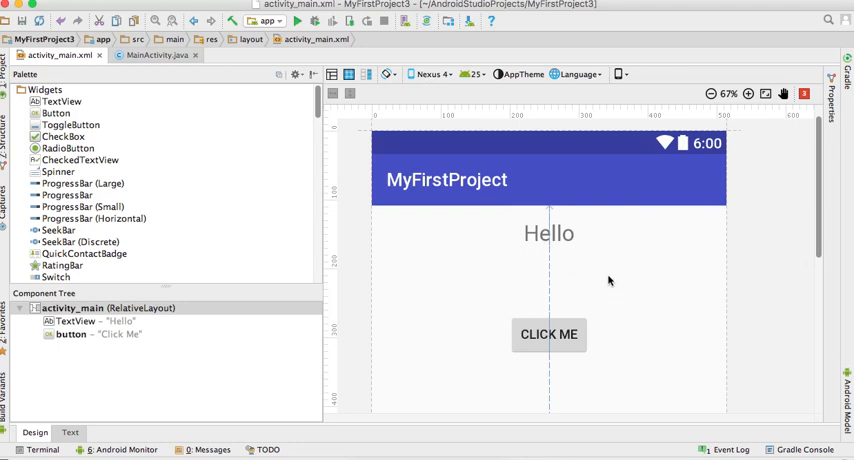
mouse_move(656, 270)
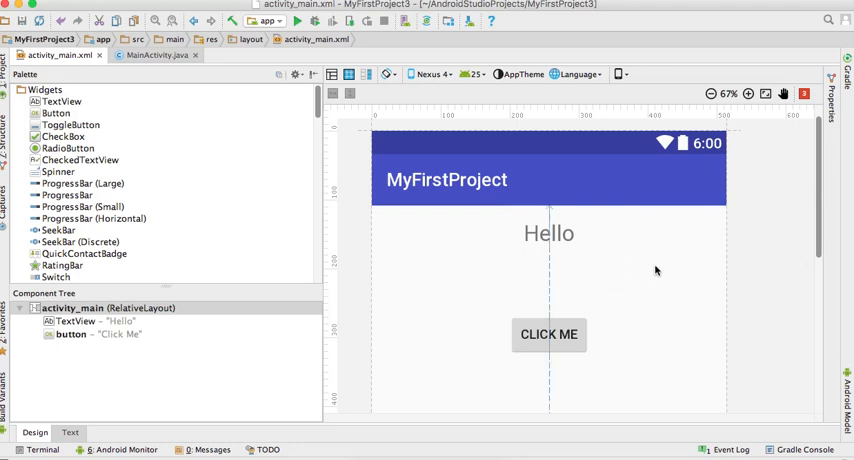
mouse_move(544, 318)
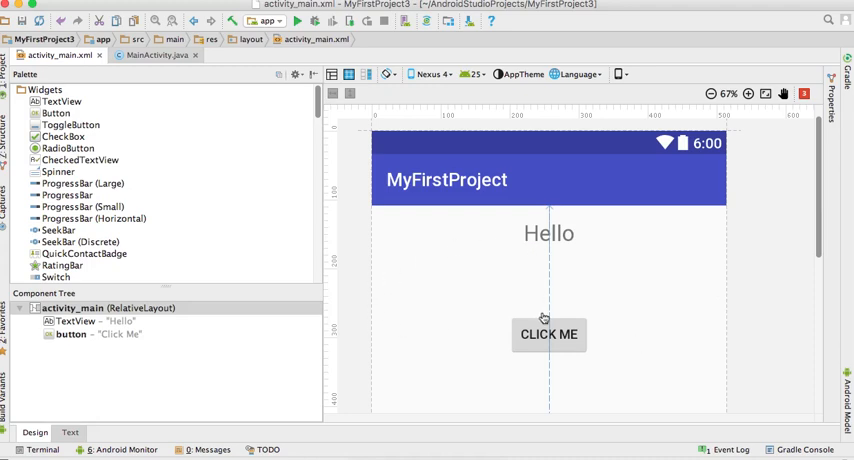
mouse_move(413, 265)
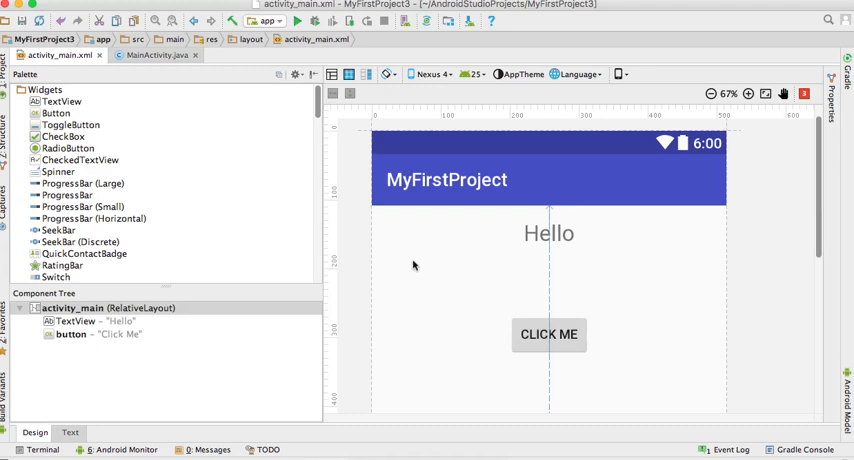
mouse_move(446, 272)
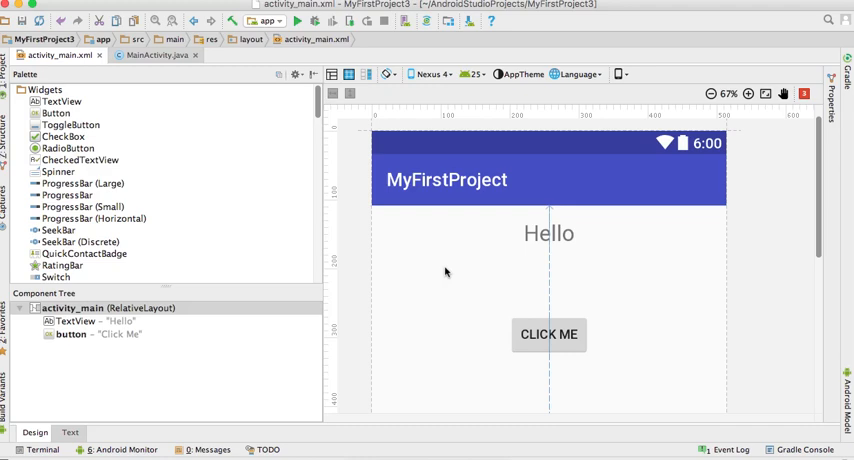
mouse_move(408, 280)
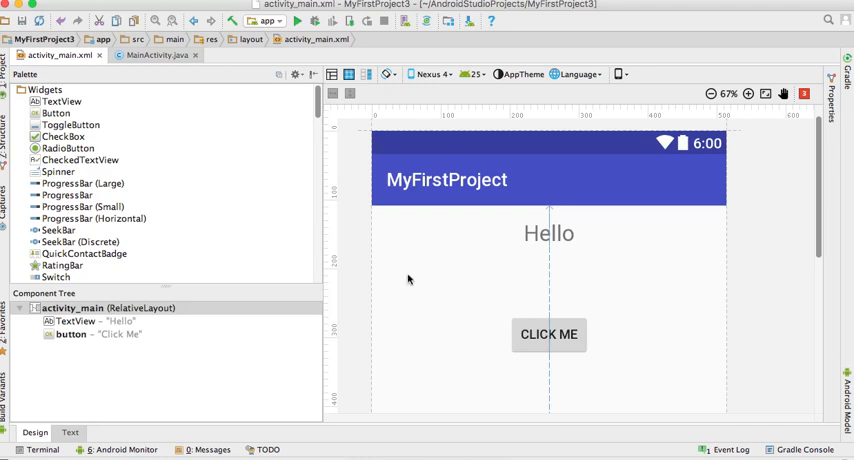
Switch back to the MainActivity.java editor.
click(156, 55)
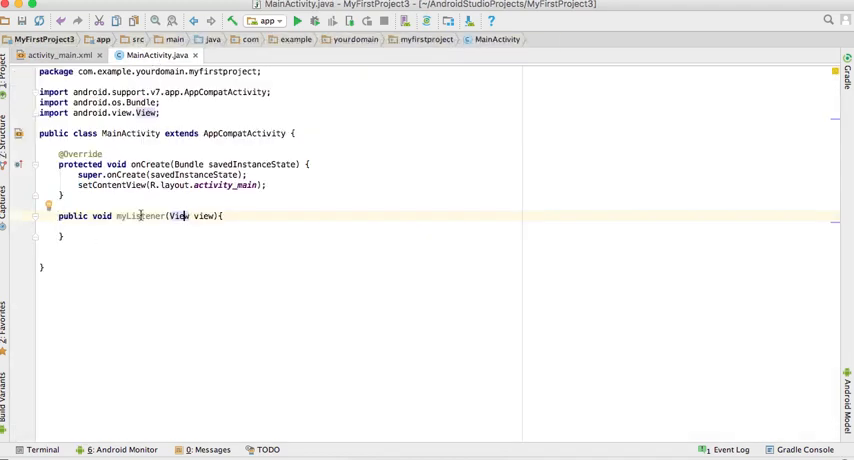
click(57, 55)
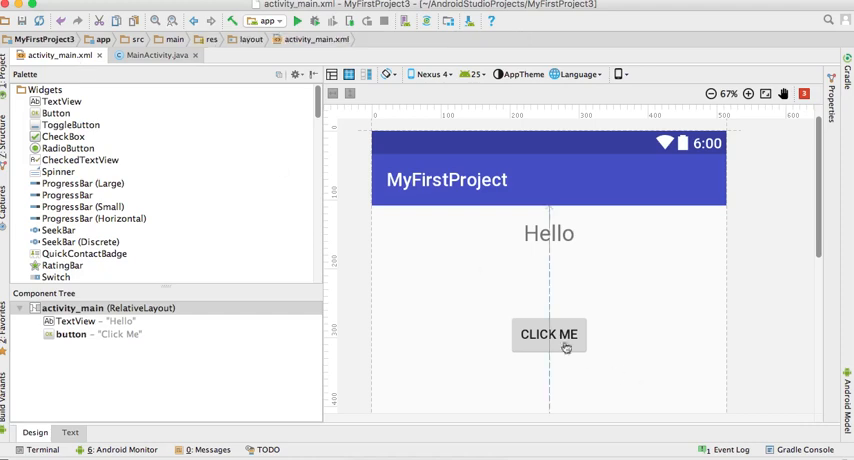
click(155, 55)
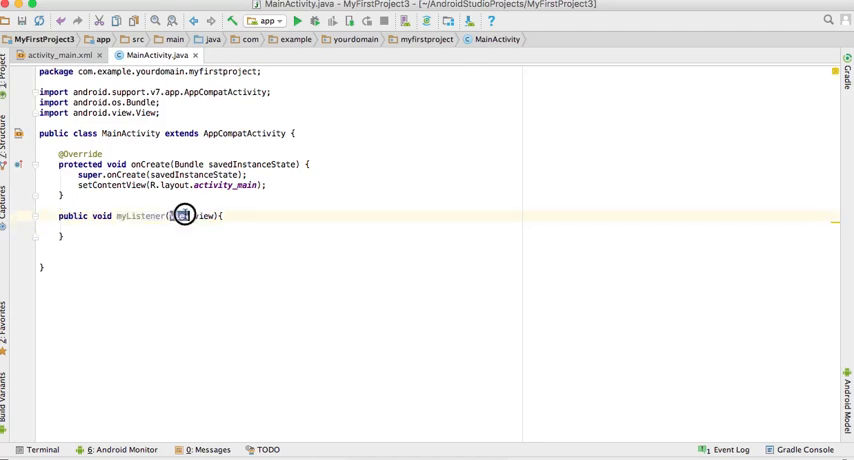
double_click(205, 216)
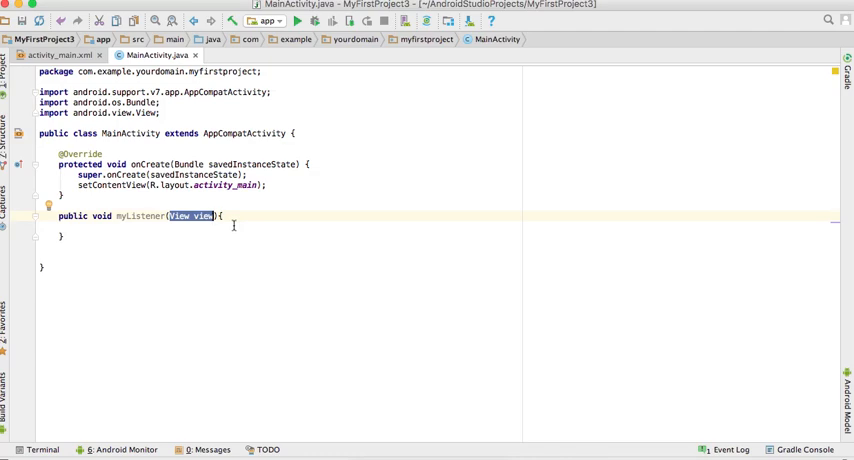
mouse_move(140, 216)
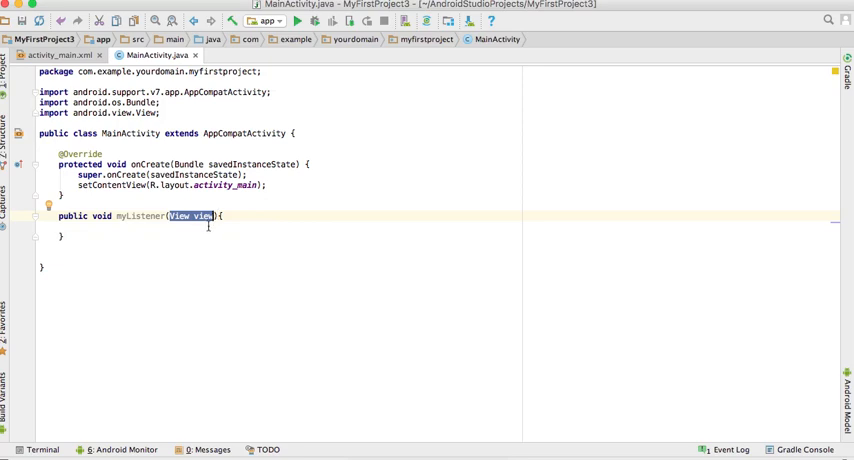
click(90, 227)
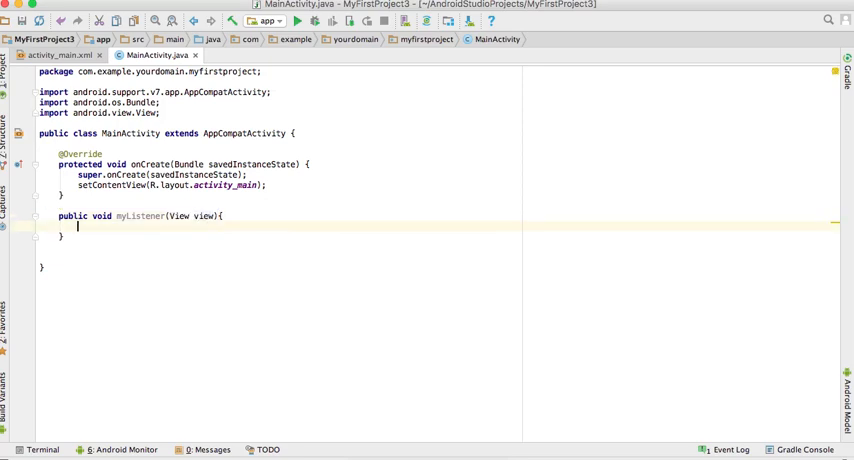
click(57, 55)
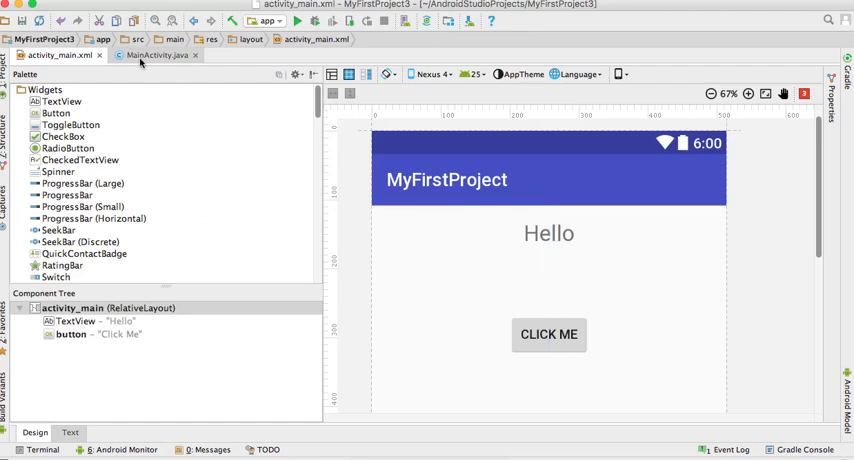
Inside myListener, start the declaration 'TextView myTextView ='.
click(155, 55)
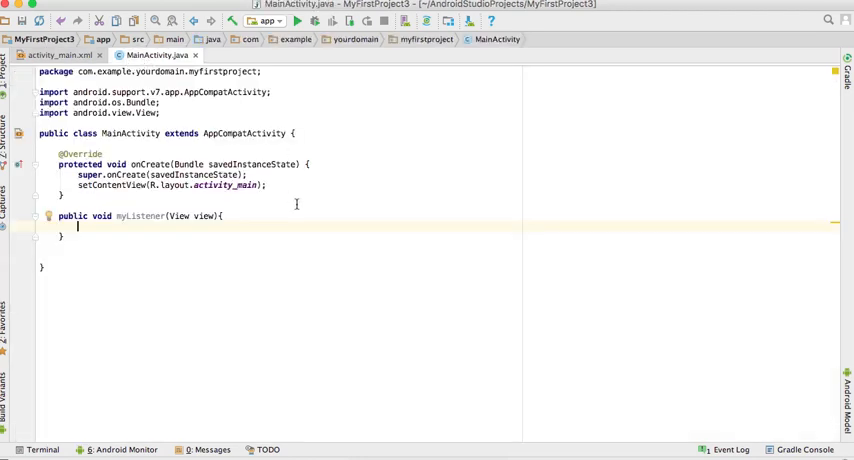
text(TextView)
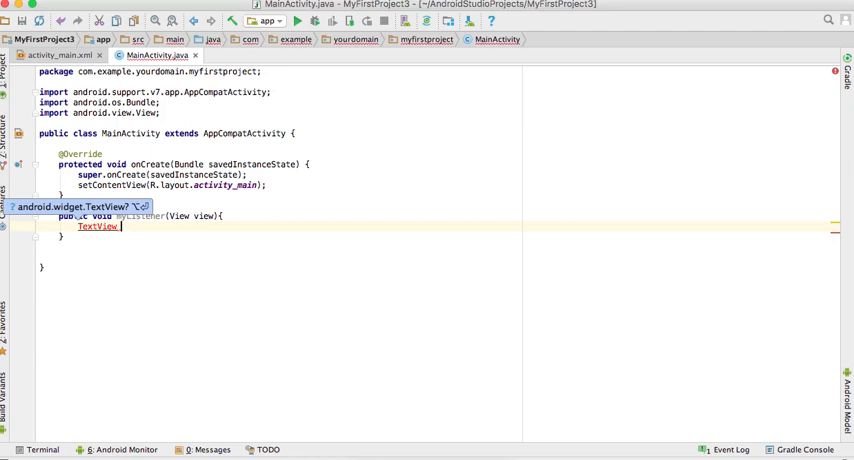
text(myText)
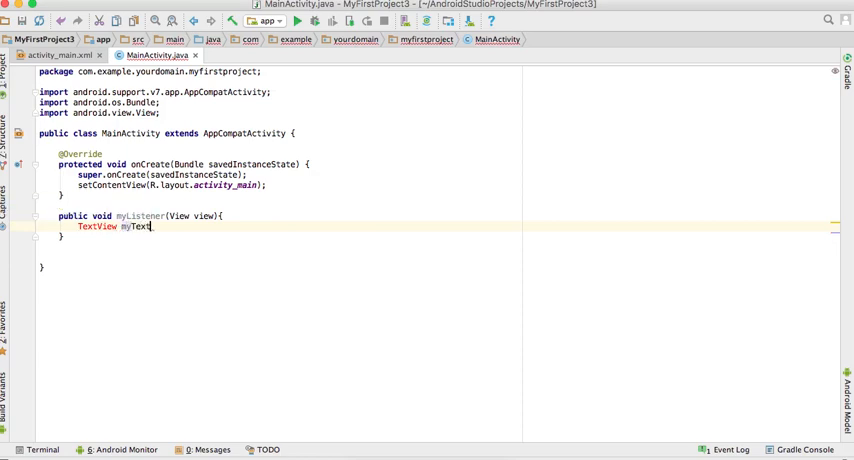
text(View)
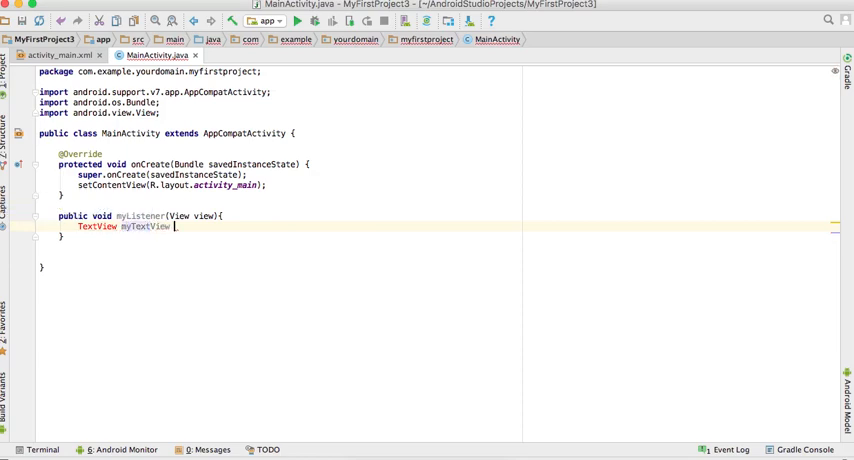
text(=)
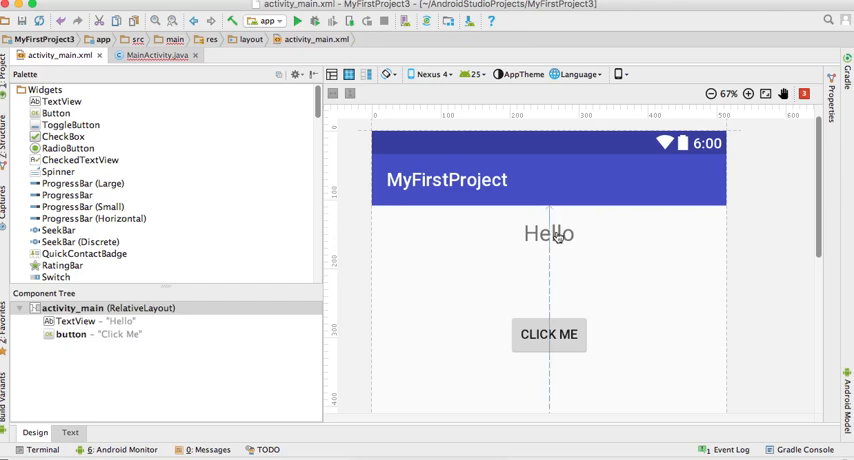
mouse_move(555, 343)
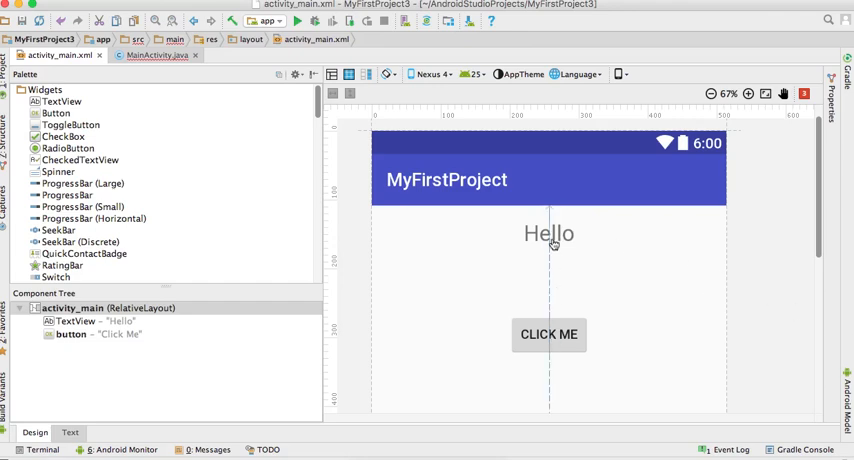
Give the Hello TextView the ID myTextView in its Properties.
click(549, 234)
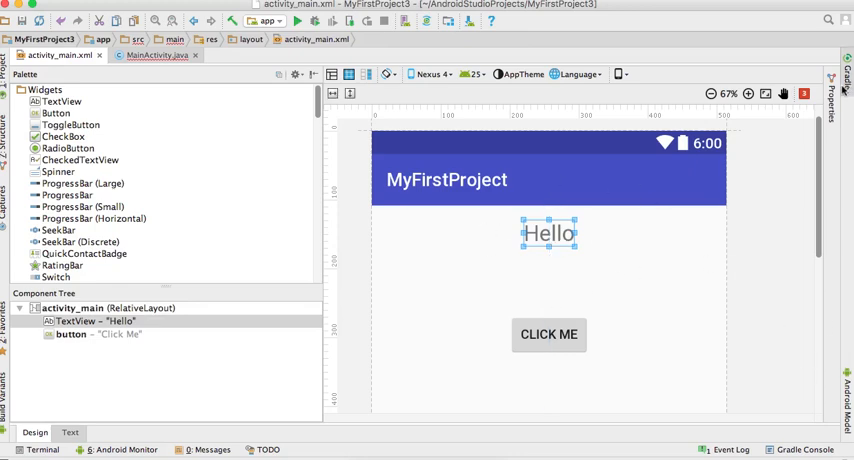
click(833, 74)
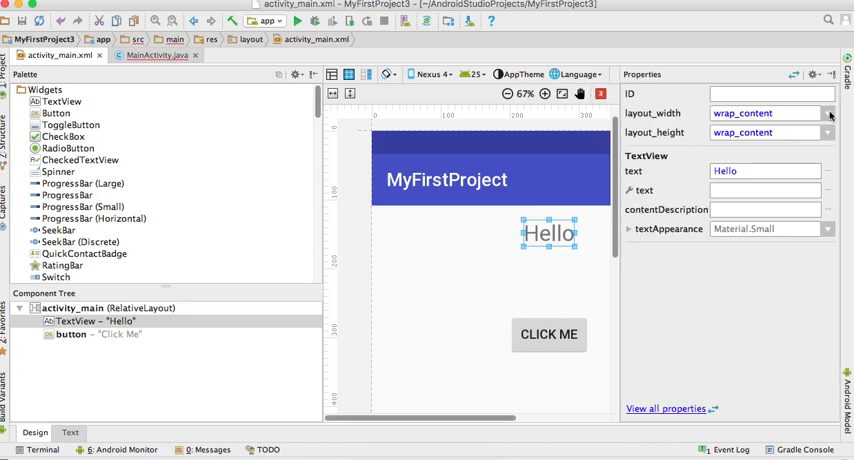
click(770, 93)
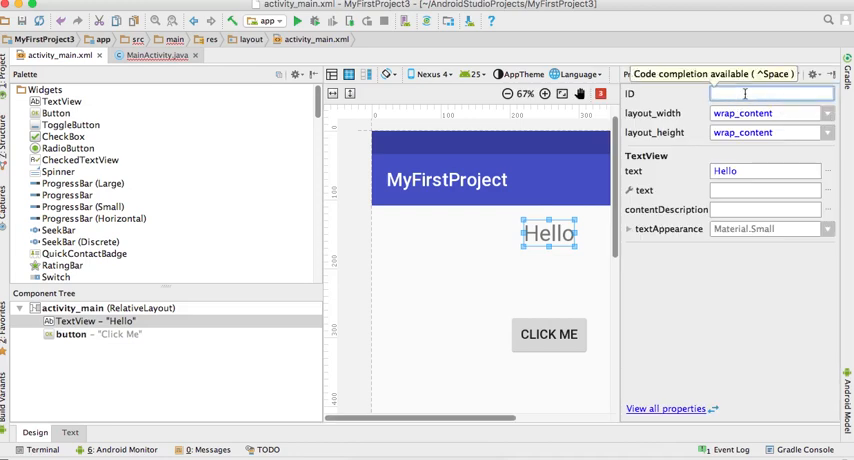
text(myTextView)
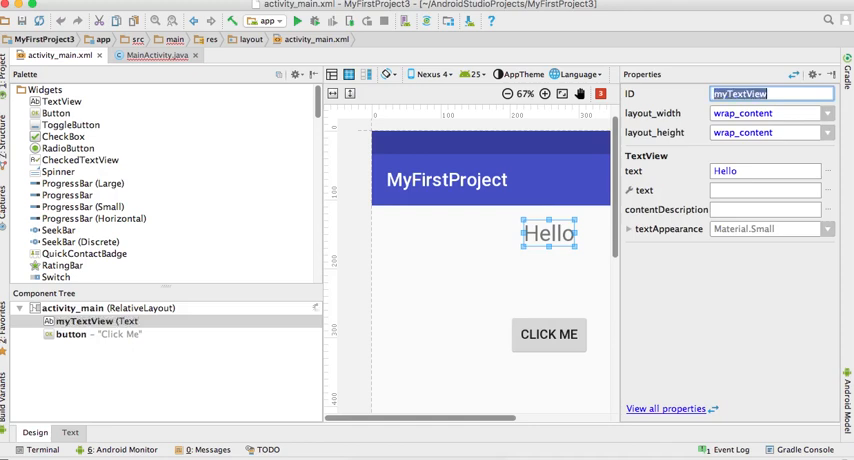
Check the Click Me button's properties, then return to MainActivity.java.
click(548, 334)
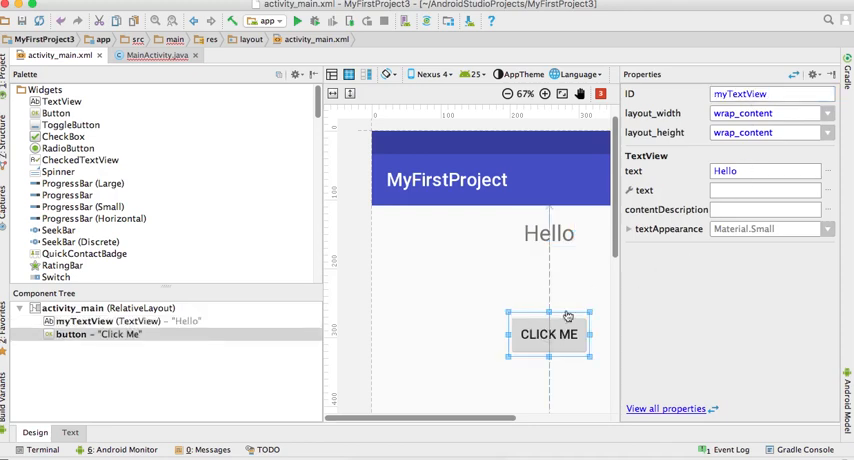
click(548, 334)
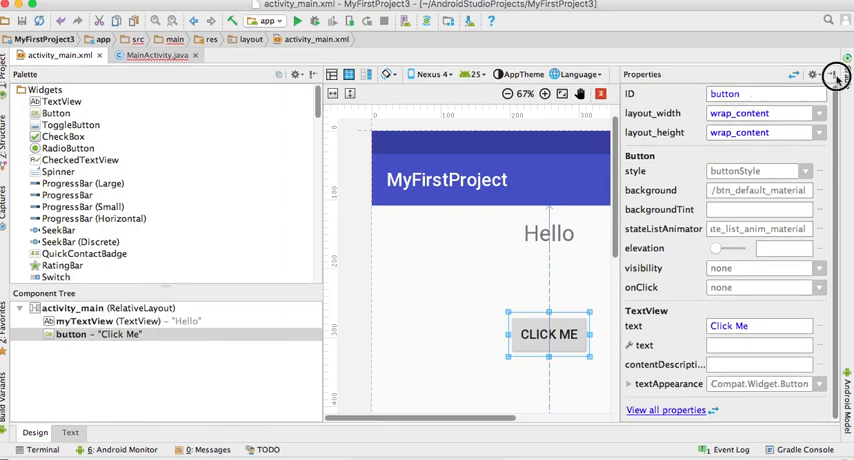
click(157, 55)
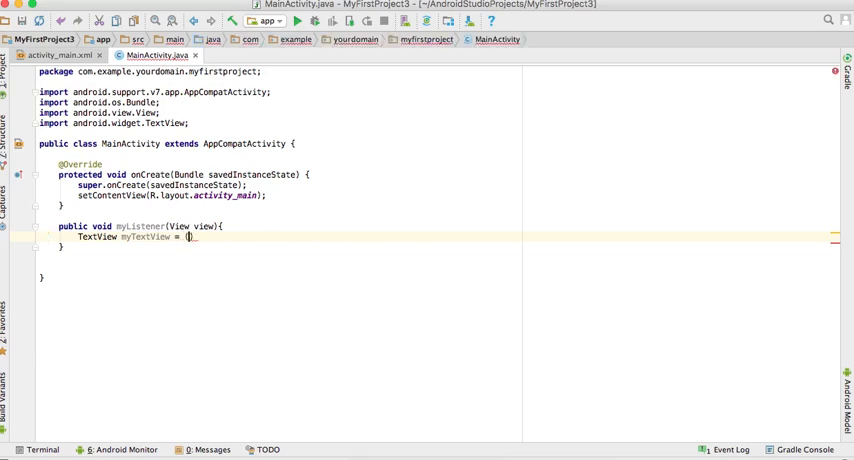
Write TextView myTextView = (TextView) findViewById(R.id.myTextView); inside myListener.
text(Text)
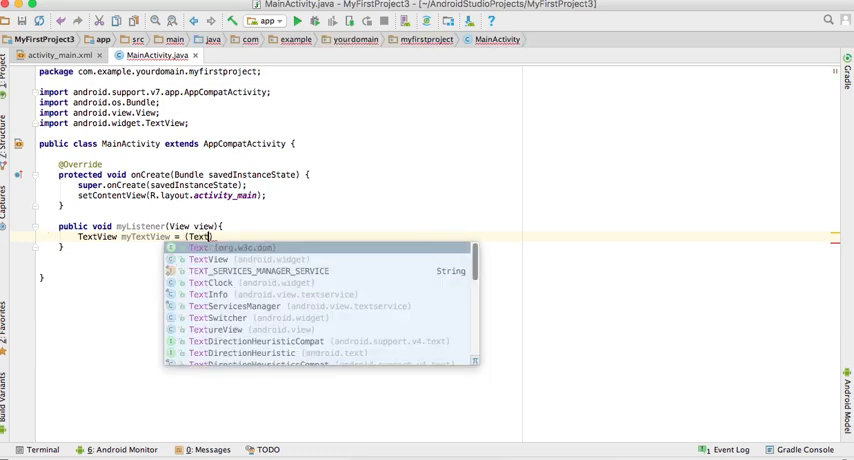
key(Escape)
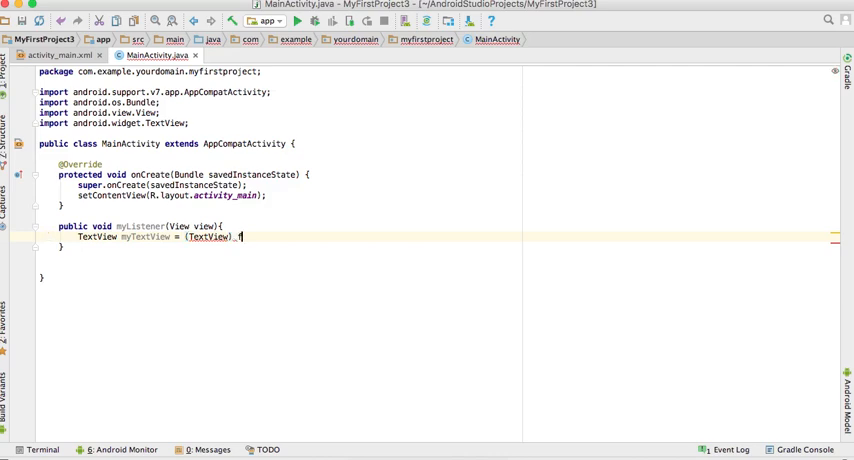
text(f)
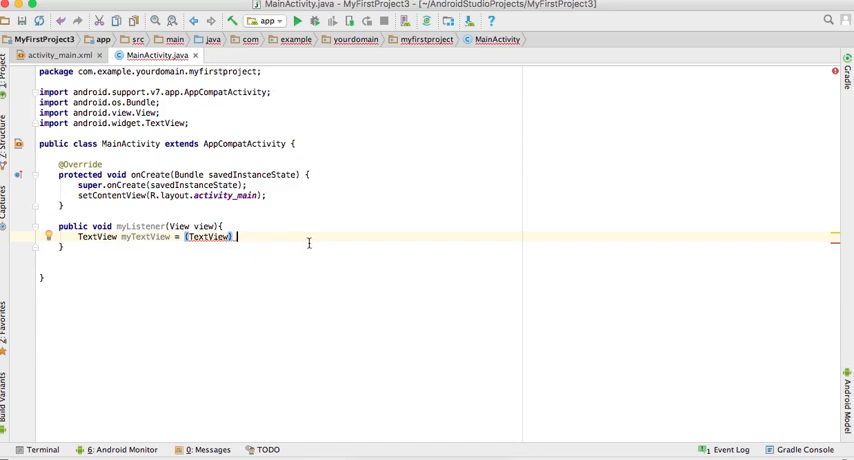
text(_findViewById())
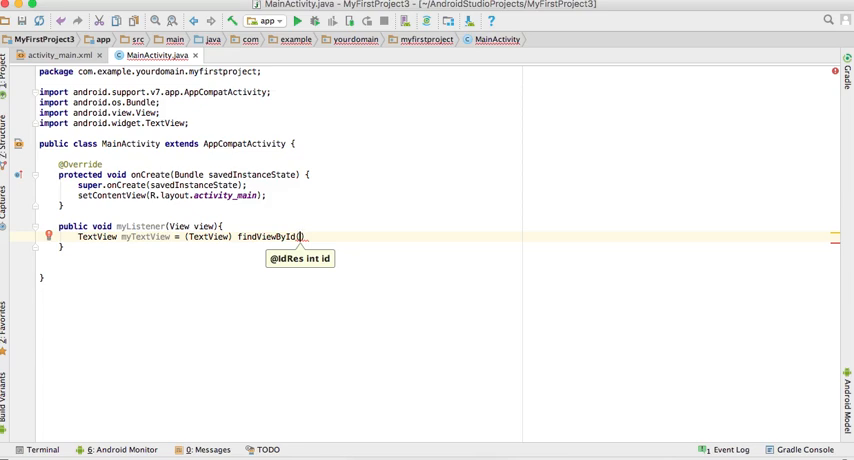
text(R.)
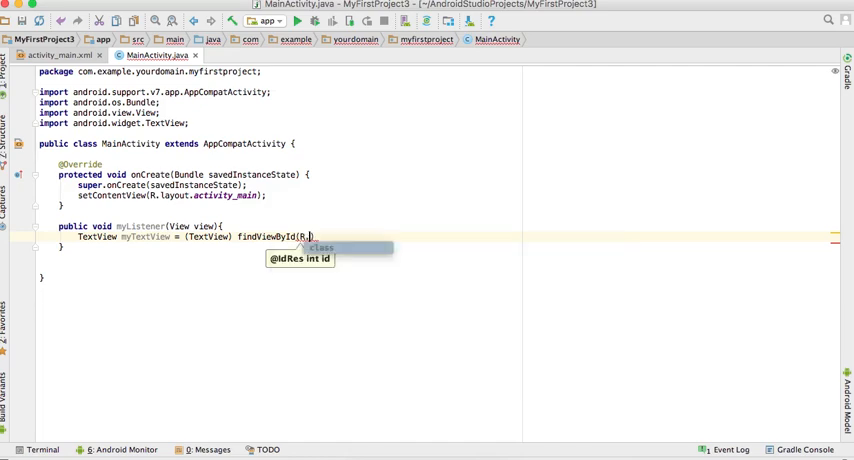
text(id)
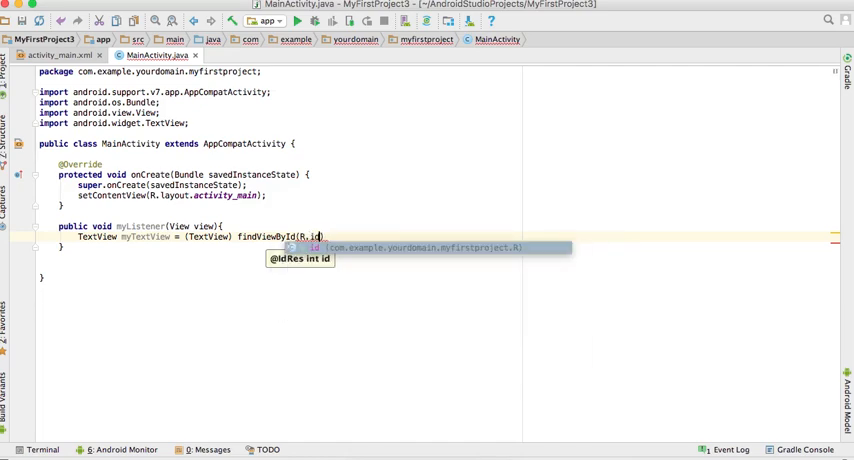
text(myTextView)
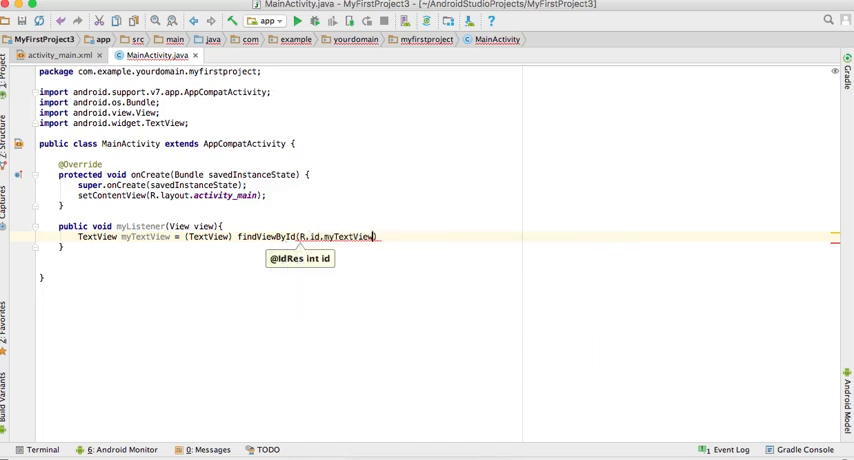
text();)
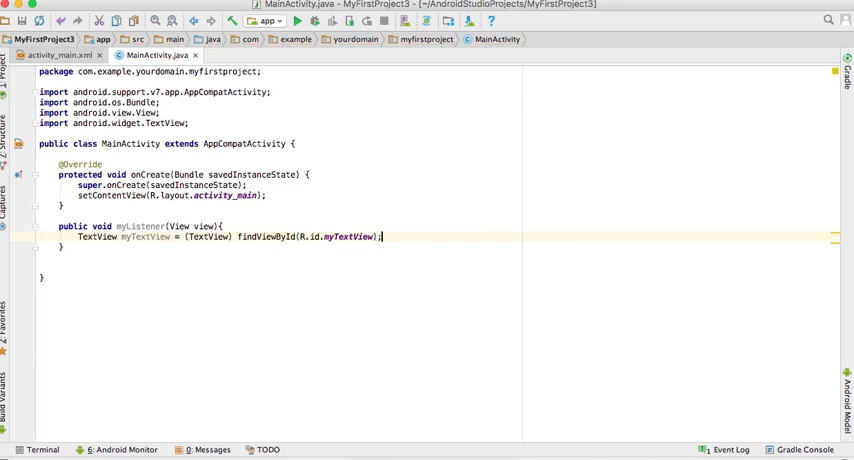
key(enter)
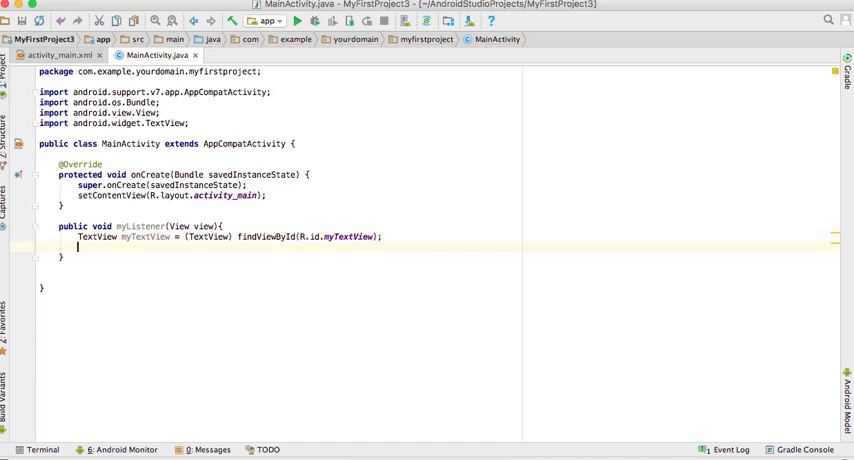
Add myTextView.setText("You clicked on me"); and highlight the R.id.myTextView reference.
text(myTextView.setText("");)
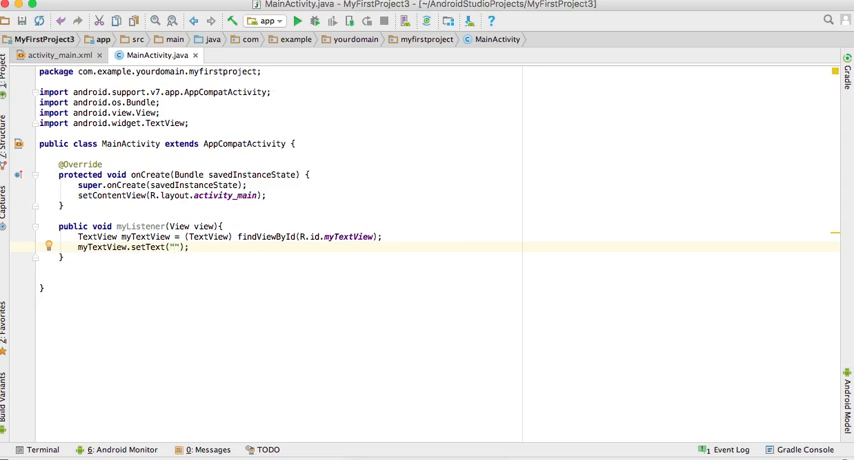
text(You clcked)
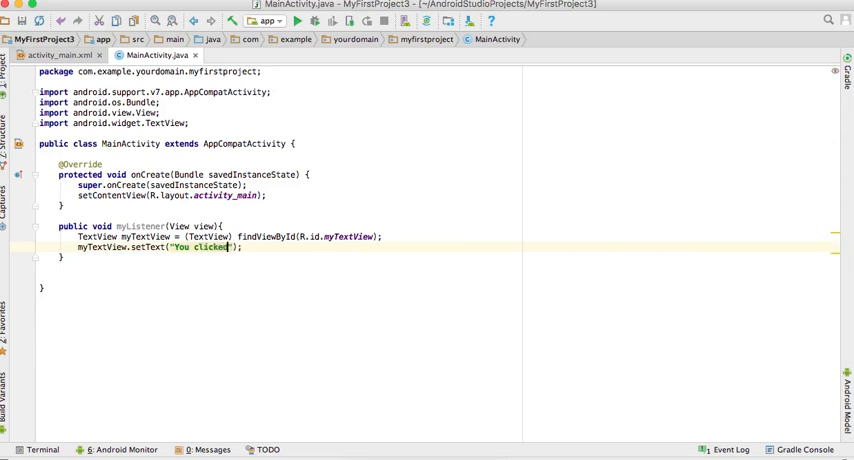
text(on me)
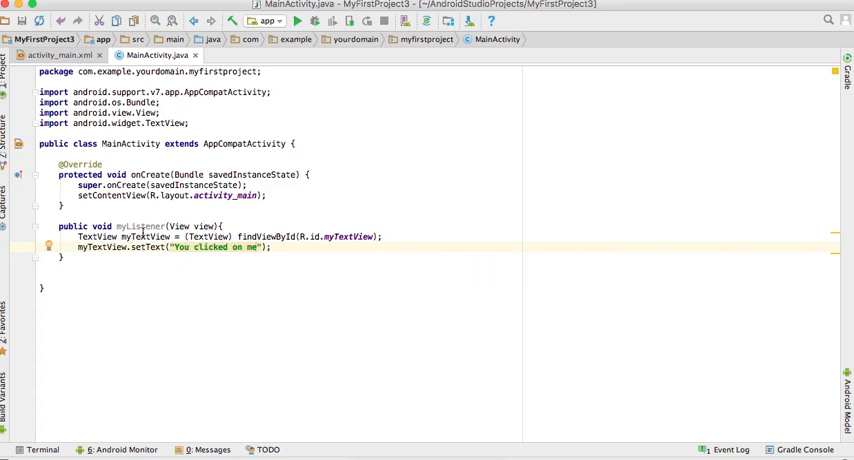
double_click(142, 236)
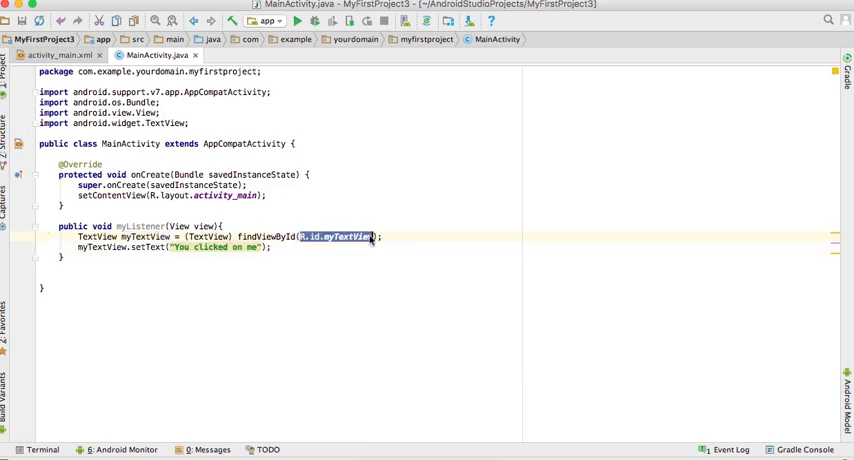
Return to the activity_main.xml layout showing the Click Me button's properties.
click(57, 54)
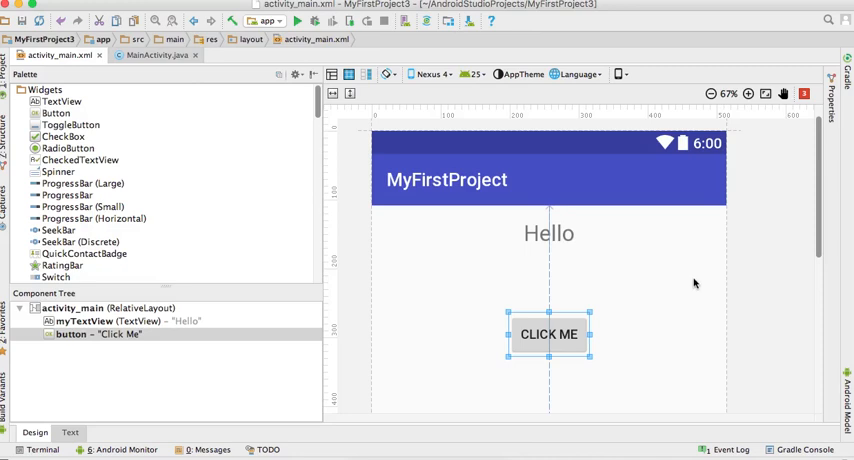
mouse_move(630, 267)
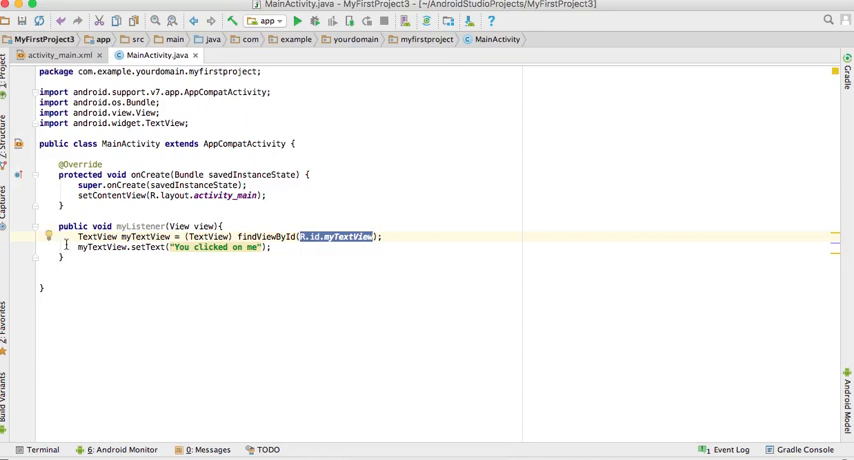
click(56, 55)
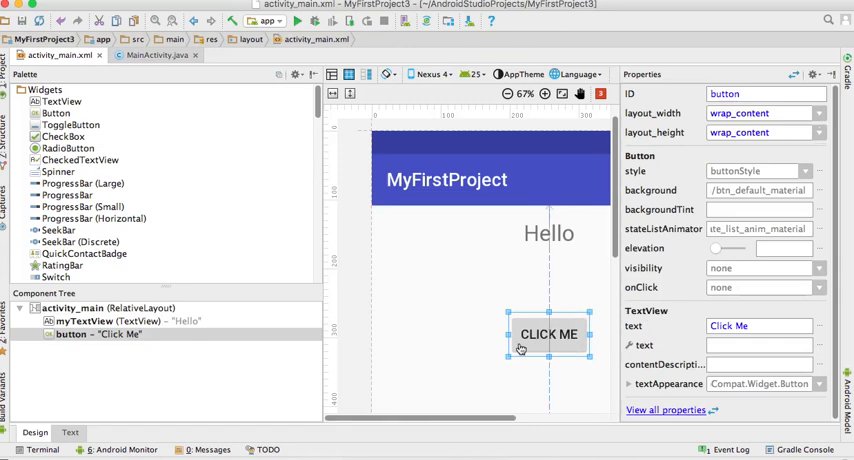
mouse_move(546, 361)
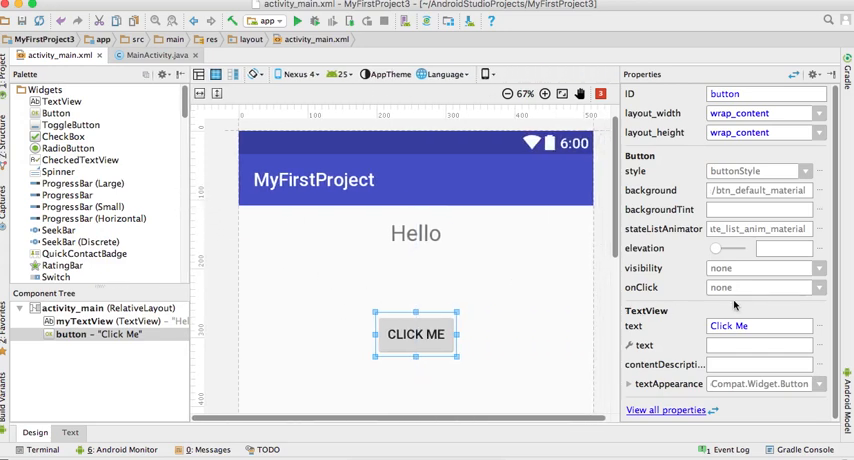
Set the button's onClick to myListener and reselect the button to confirm the XML.
click(818, 288)
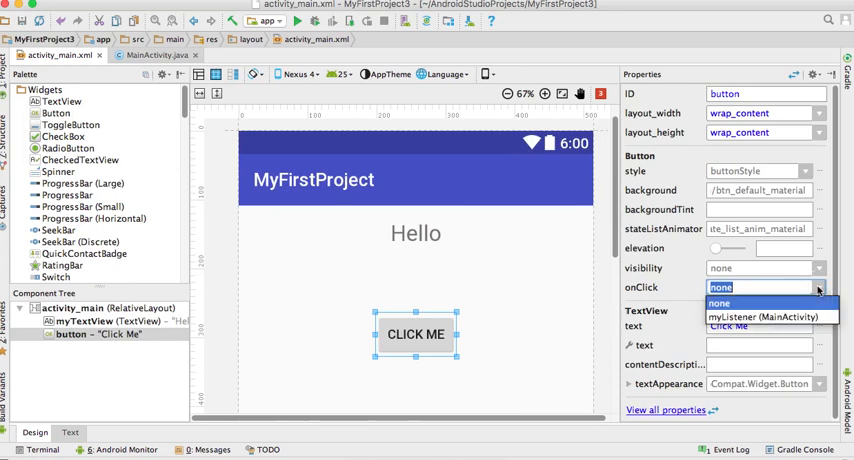
click(767, 317)
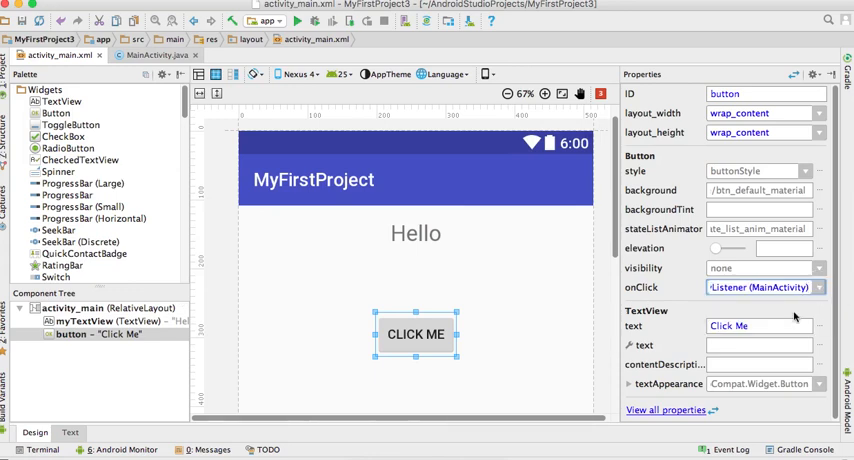
double_click(759, 287)
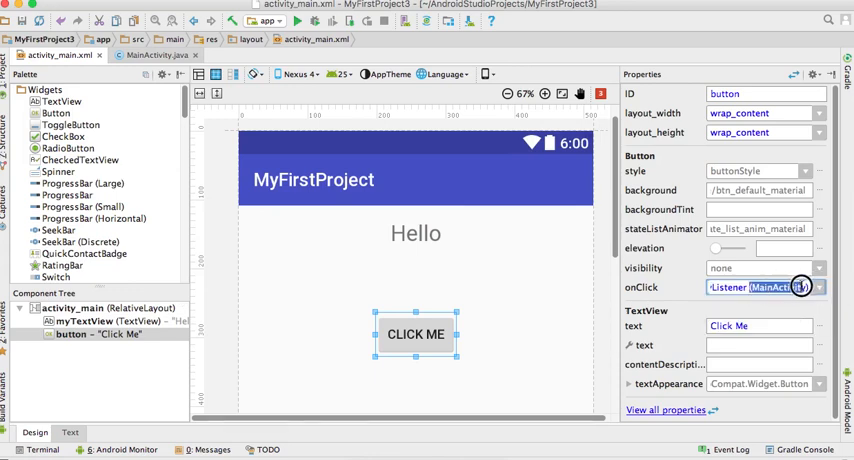
text(myListener)
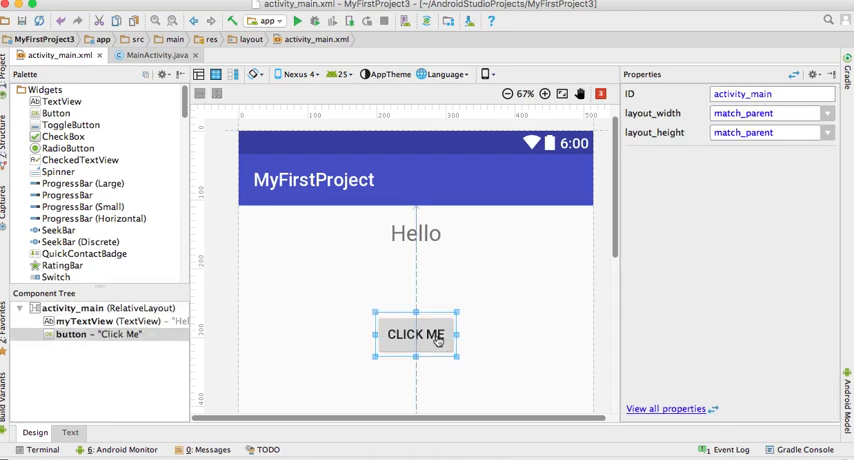
click(414, 334)
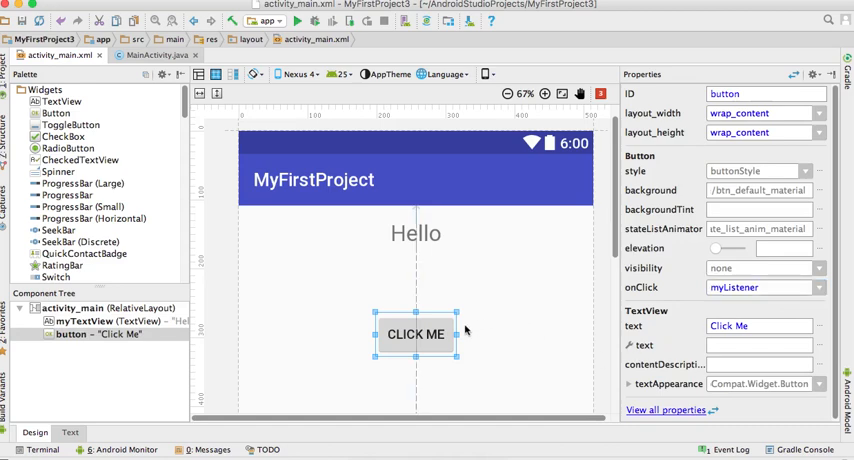
click(69, 432)
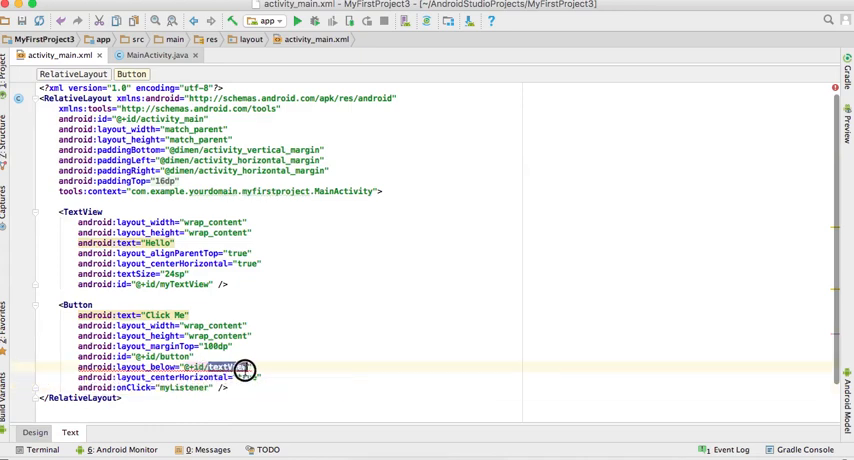
Point the button's layout_below to @+id/myTextView and return to the Design view.
click(240, 367)
text(myT)
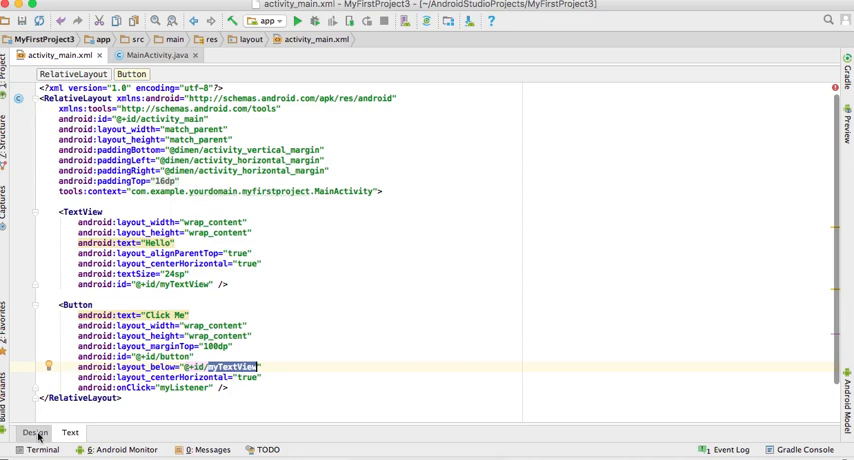
click(35, 432)
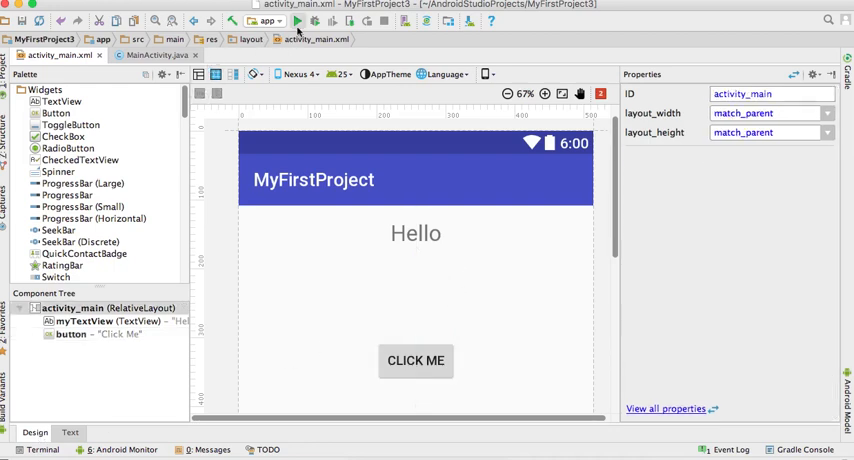
Run the app on the Nexus 5 API 25 virtual device.
click(297, 21)
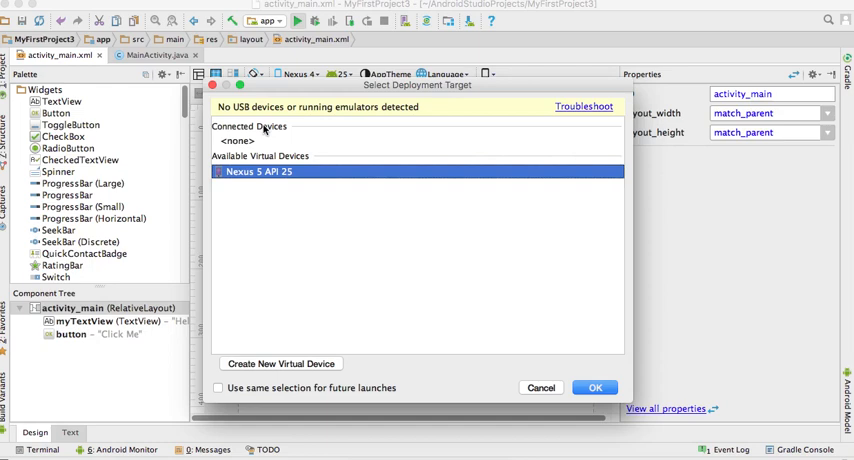
mouse_move(268, 133)
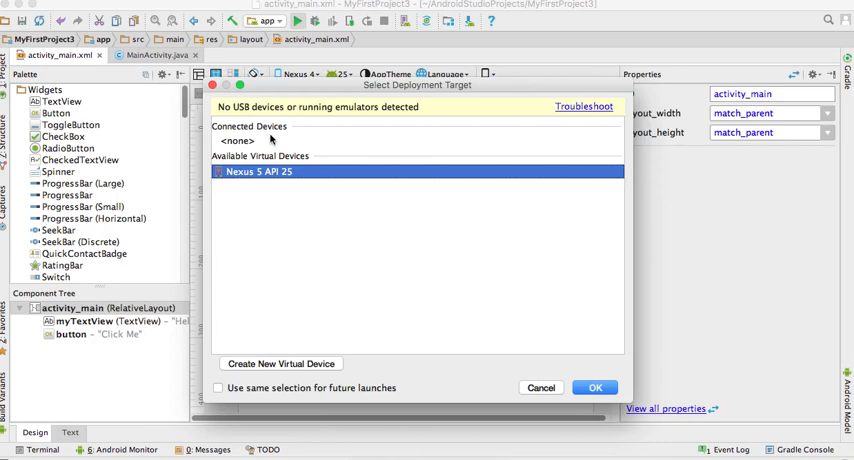
mouse_move(325, 171)
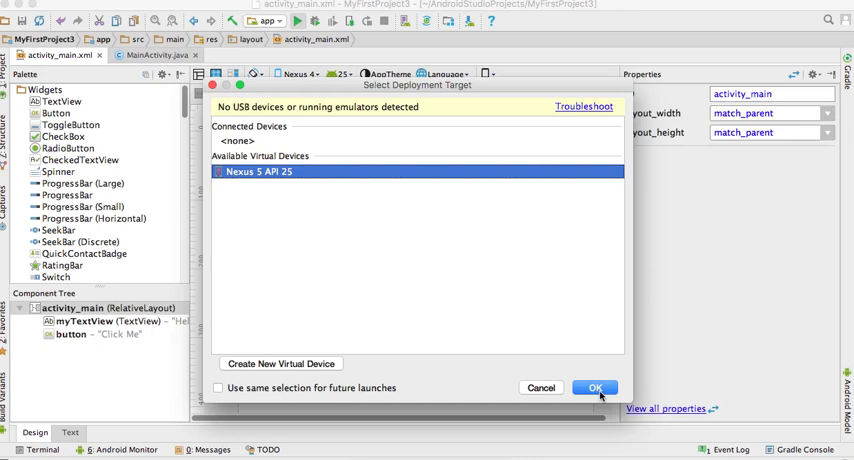
click(594, 388)
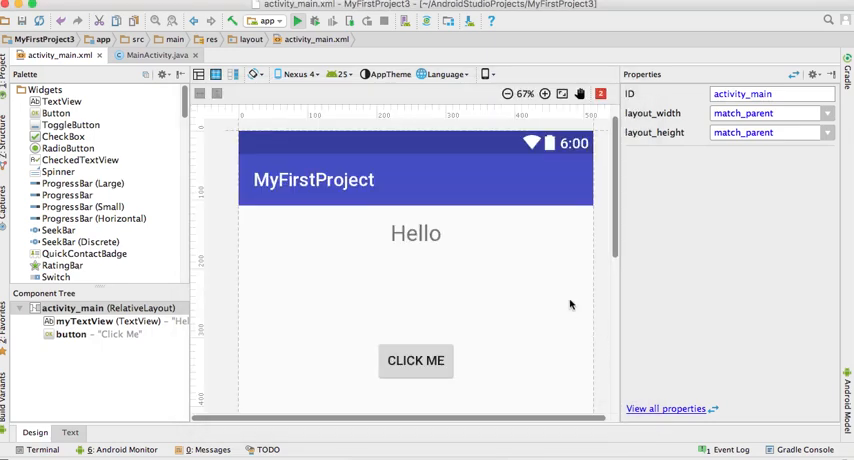
Tap CLICK ME in the emulator and see Hello change to 'You clicked on me'.
click(297, 21)
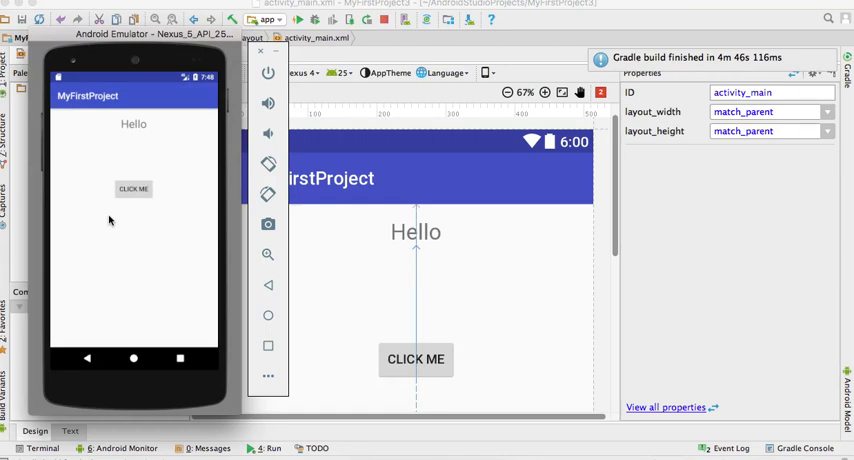
click(133, 189)
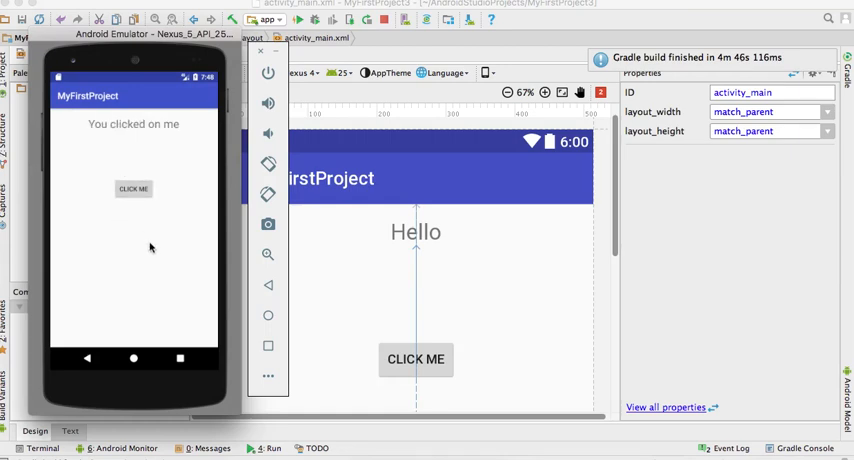